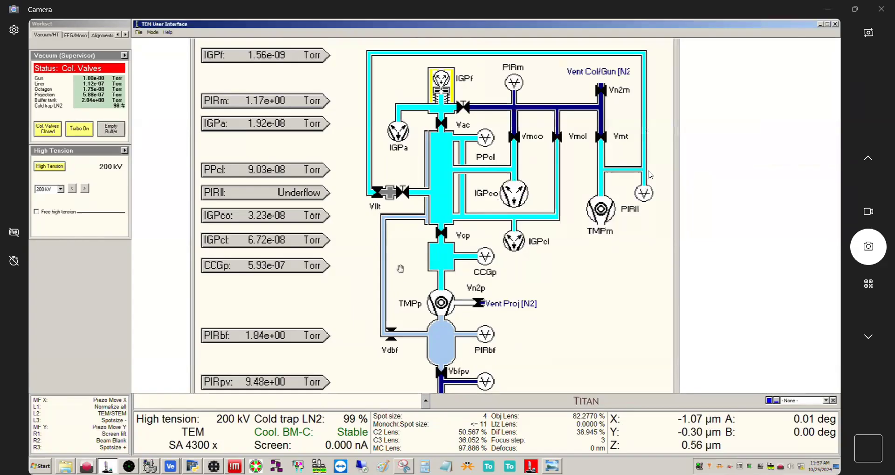
mouse_move(396, 107)
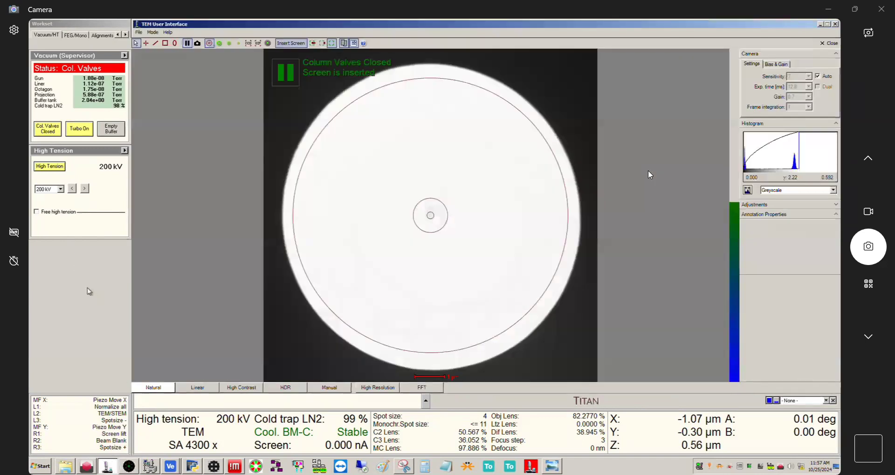
mouse_move(89, 281)
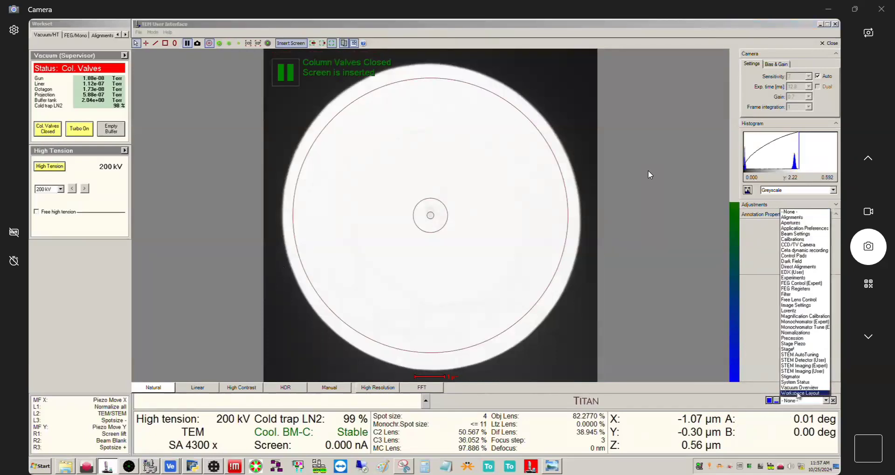
Show the Vacuum Overview diagram in Torr and expand the Vacuum Supervisor's cryo cycle settings
left_click(801, 387)
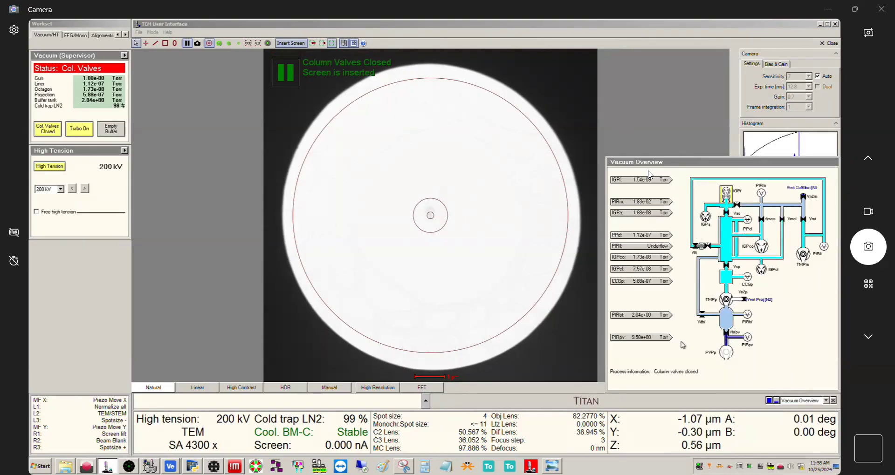
mouse_move(694, 310)
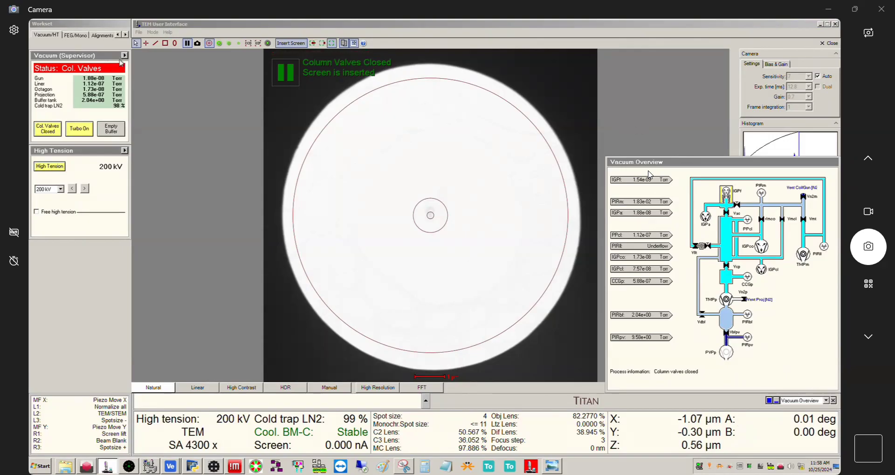
left_click(826, 400)
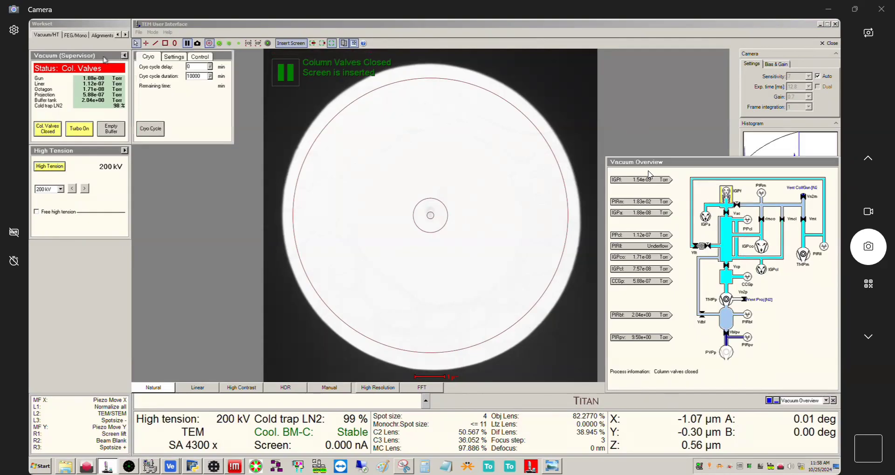
Switch the pressure unit from Torr to Log for all vacuum readings
left_click(173, 56)
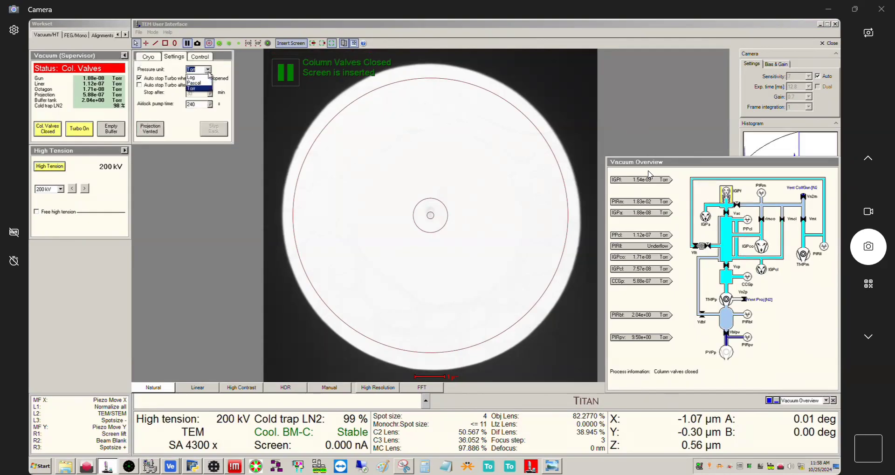
left_click(191, 77)
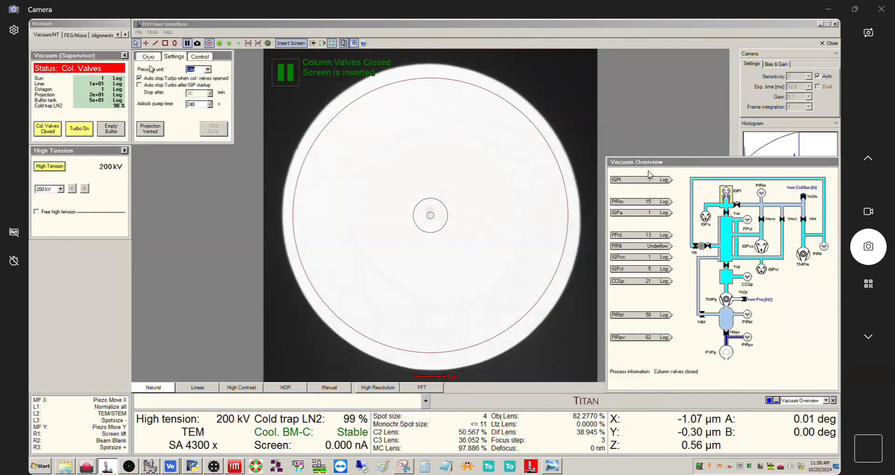
mouse_move(668, 368)
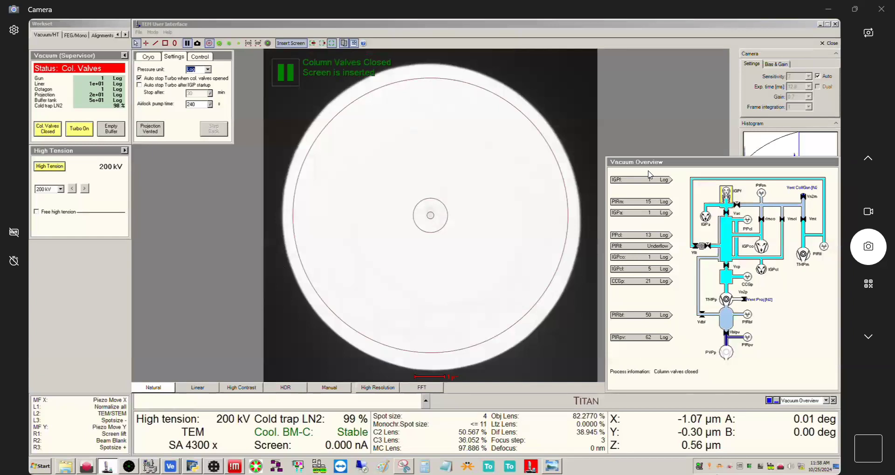
mouse_move(660, 349)
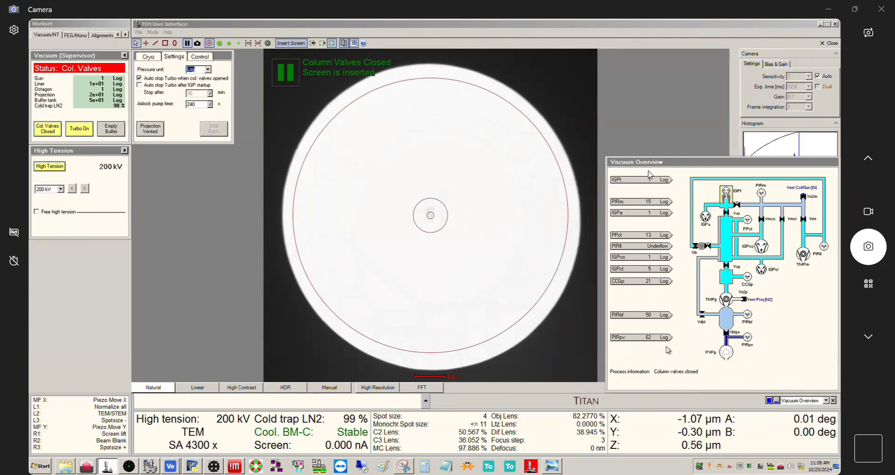
mouse_move(660, 361)
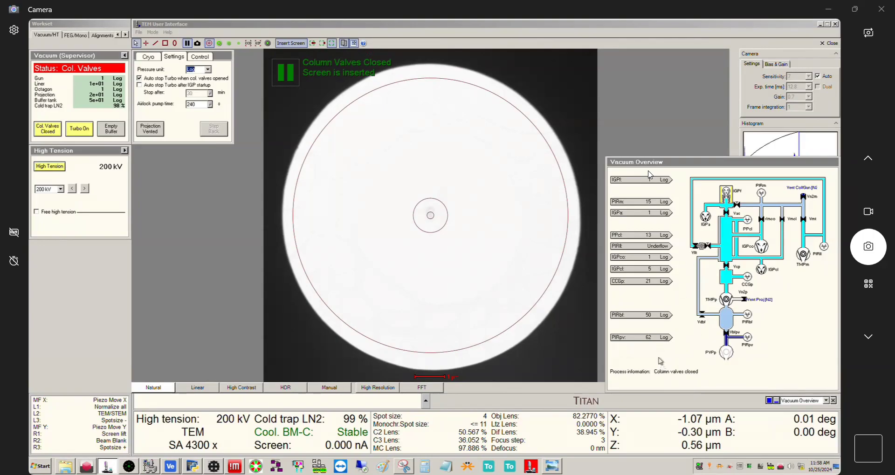
mouse_move(682, 284)
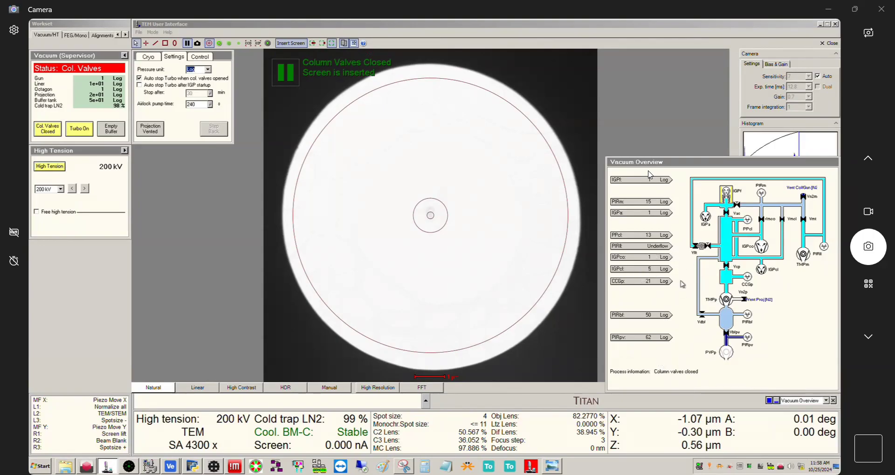
mouse_move(658, 290)
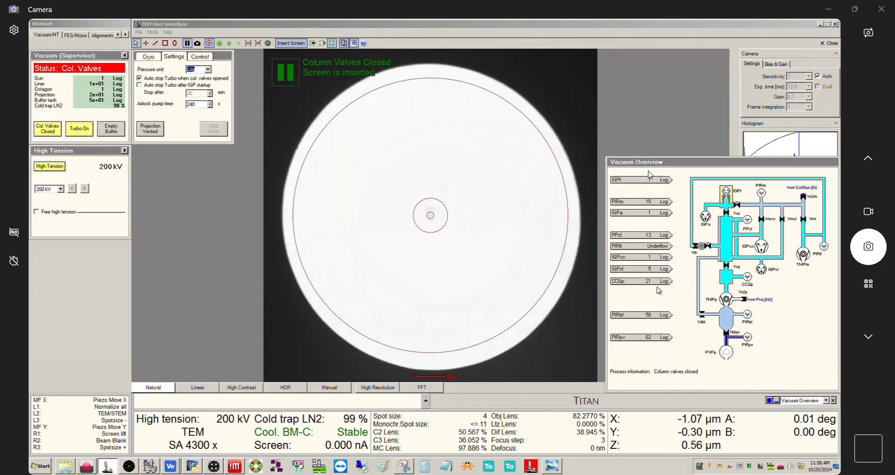
mouse_move(657, 272)
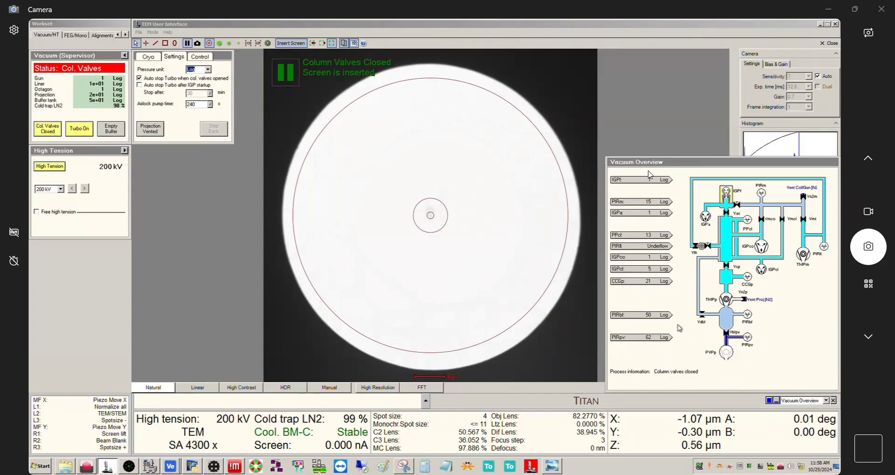
mouse_move(680, 263)
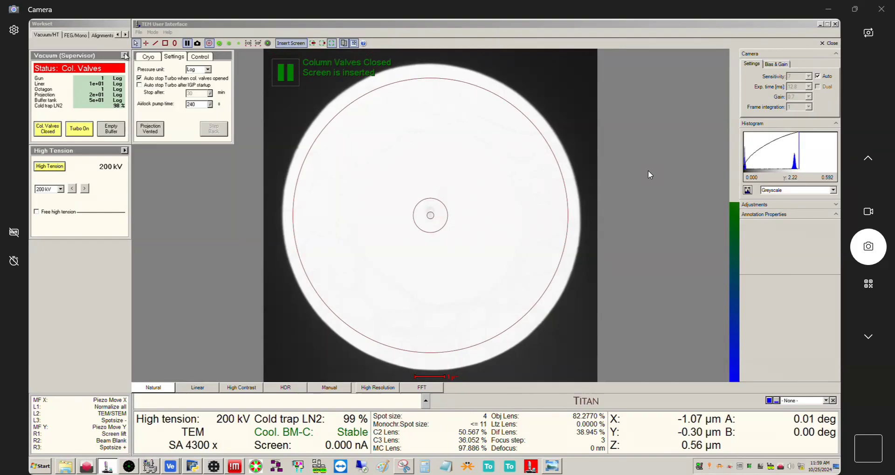
Collapse the supervisor extension, hide the Vacuum Overview, and view the saved Torr overview screenshot
left_click(207, 69)
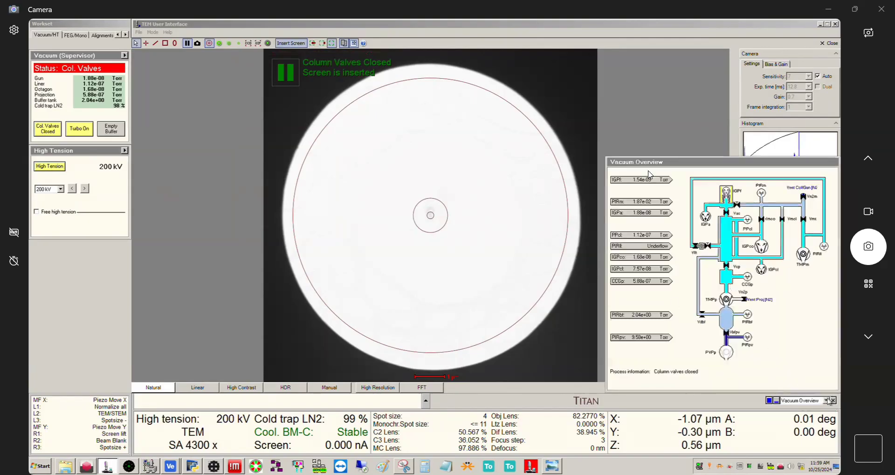
left_click(833, 401)
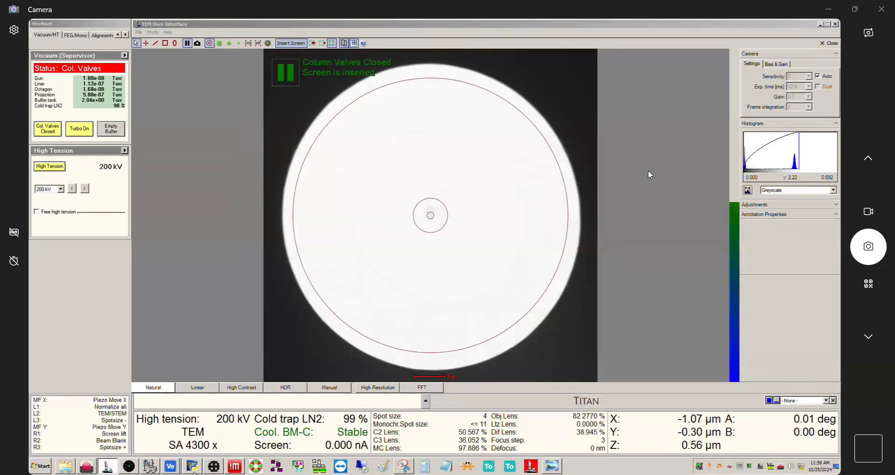
left_click(549, 466)
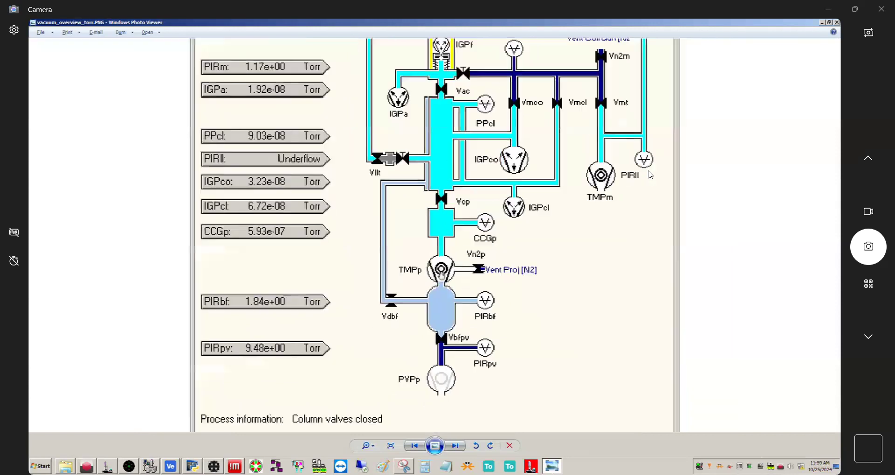
mouse_move(410, 289)
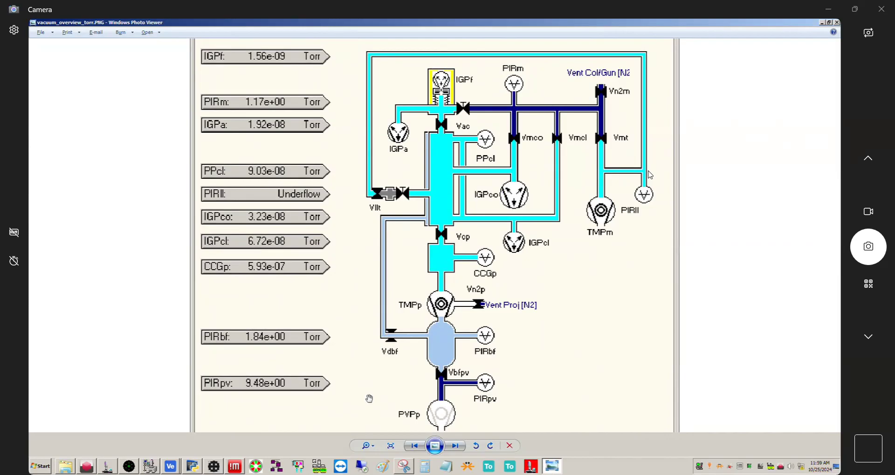
mouse_move(371, 400)
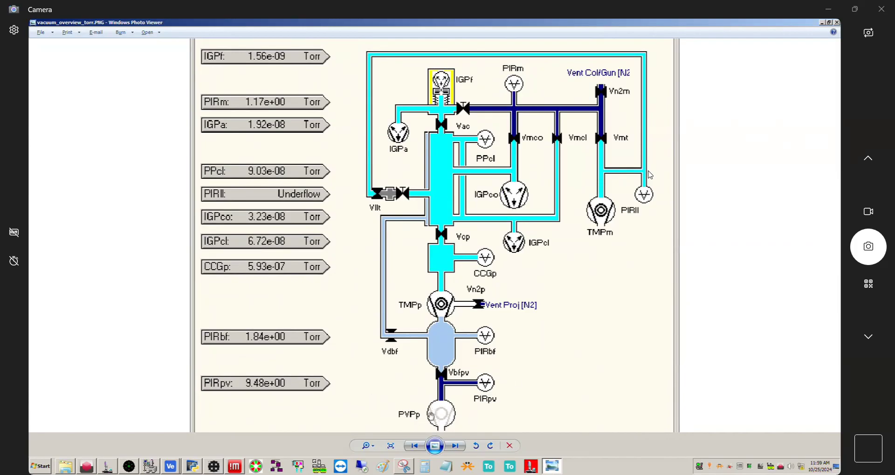
mouse_move(388, 388)
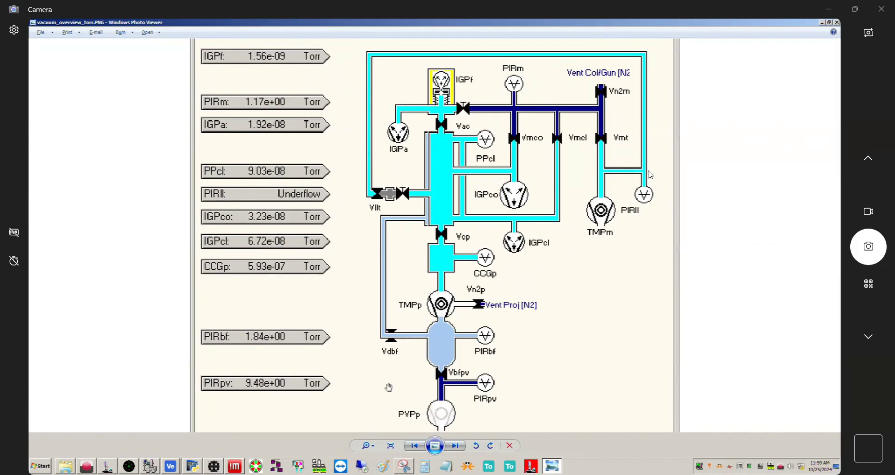
mouse_move(408, 385)
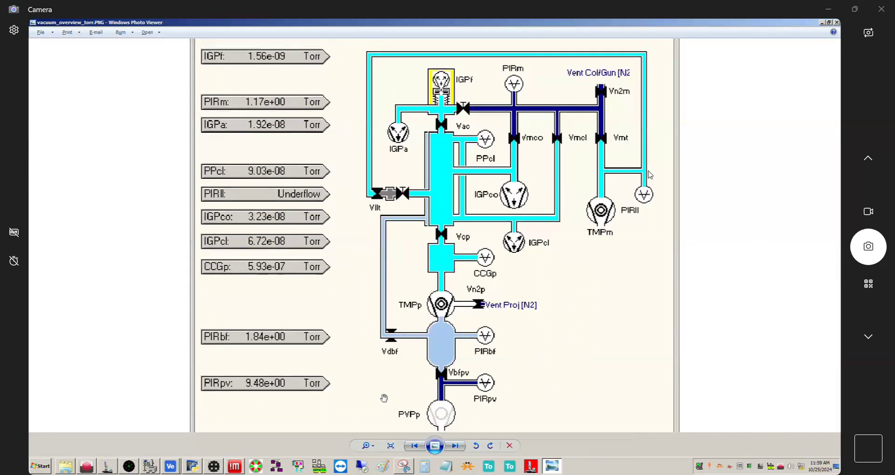
mouse_move(390, 389)
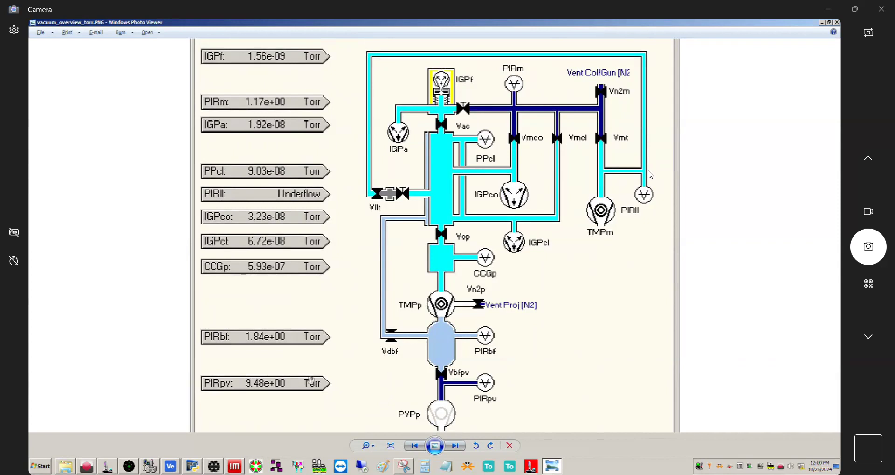
mouse_move(260, 370)
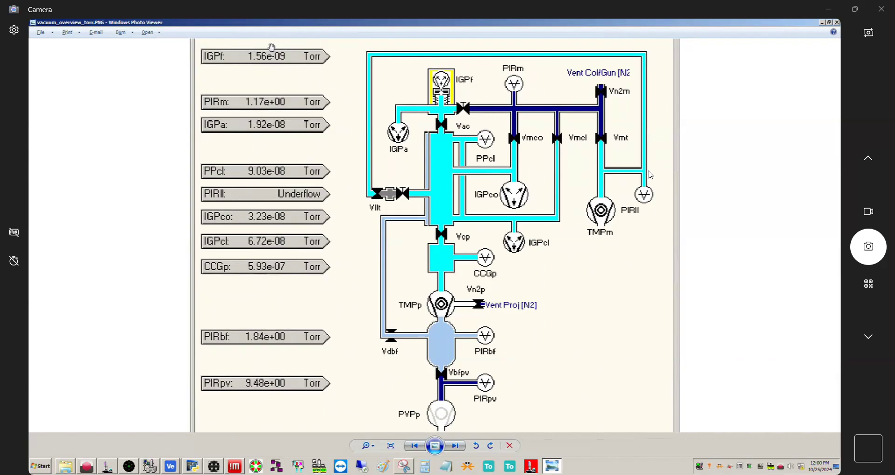
mouse_move(262, 376)
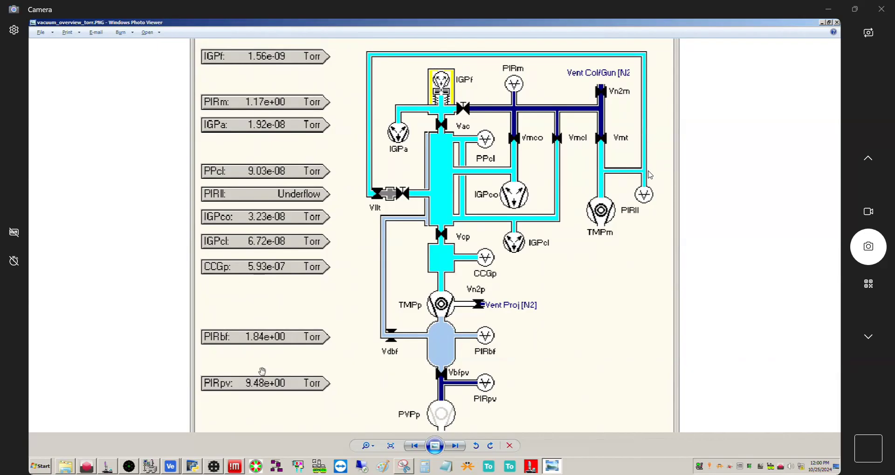
mouse_move(260, 367)
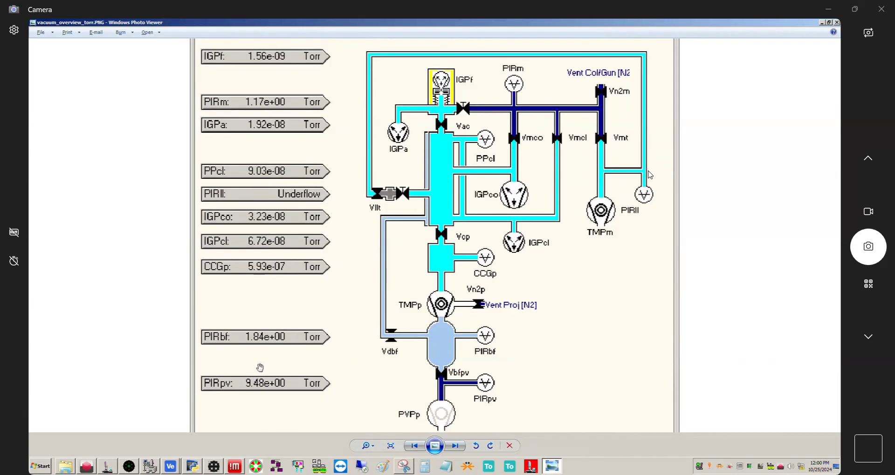
mouse_move(282, 289)
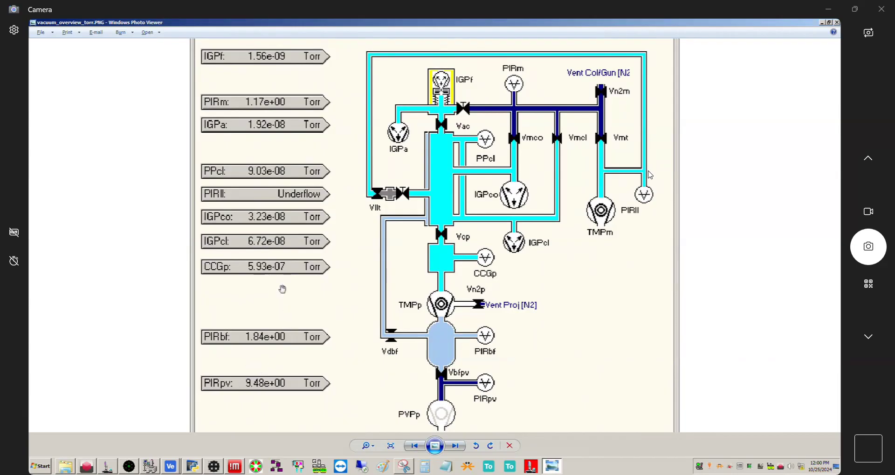
mouse_move(269, 293)
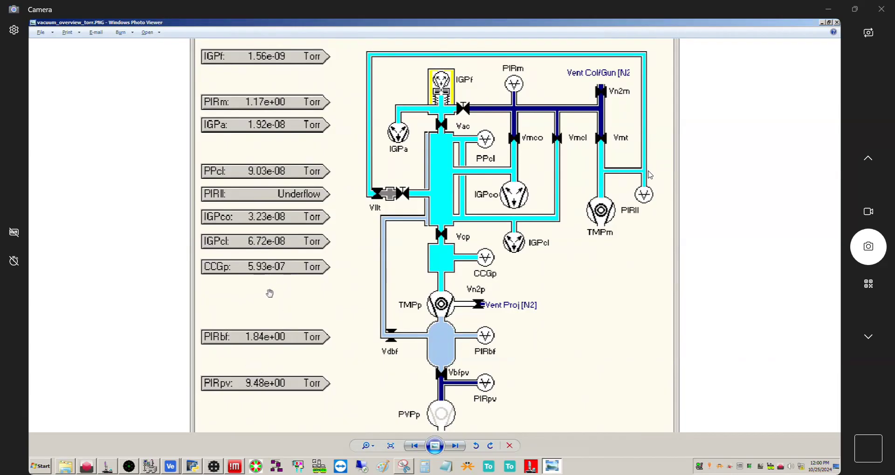
mouse_move(419, 83)
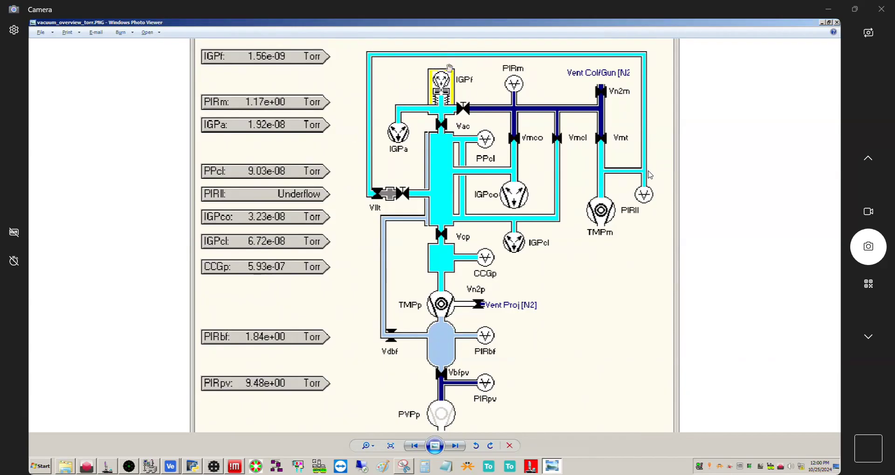
mouse_move(435, 191)
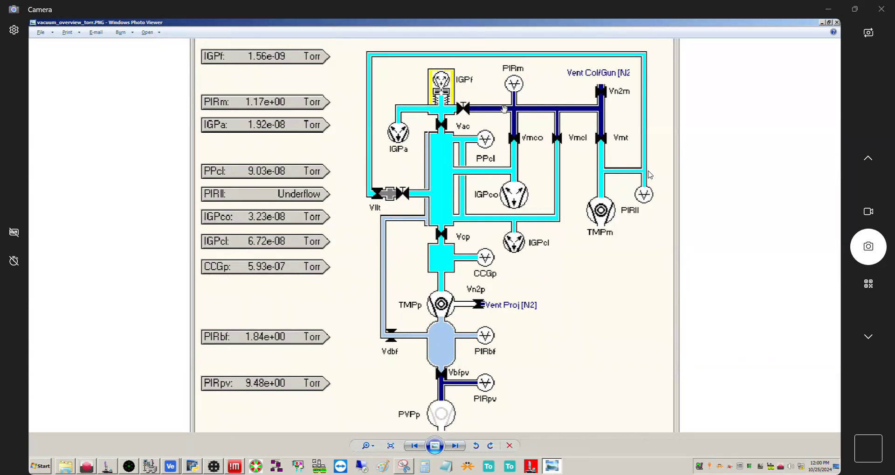
mouse_move(451, 100)
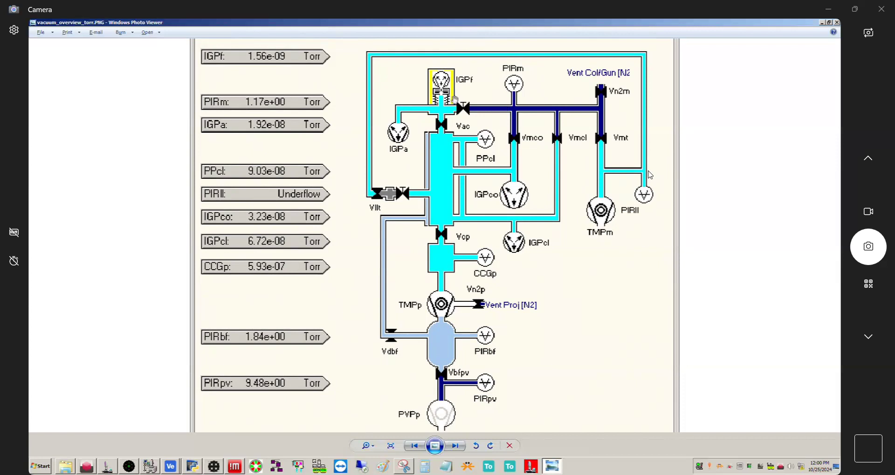
mouse_move(525, 211)
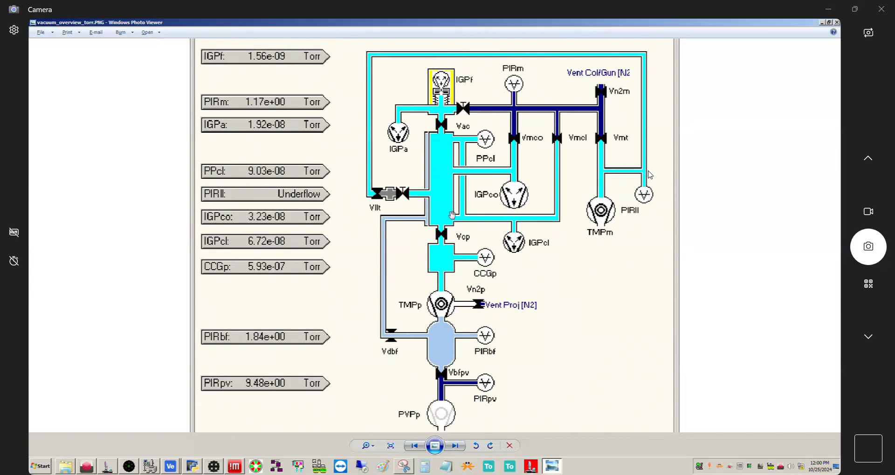
mouse_move(406, 315)
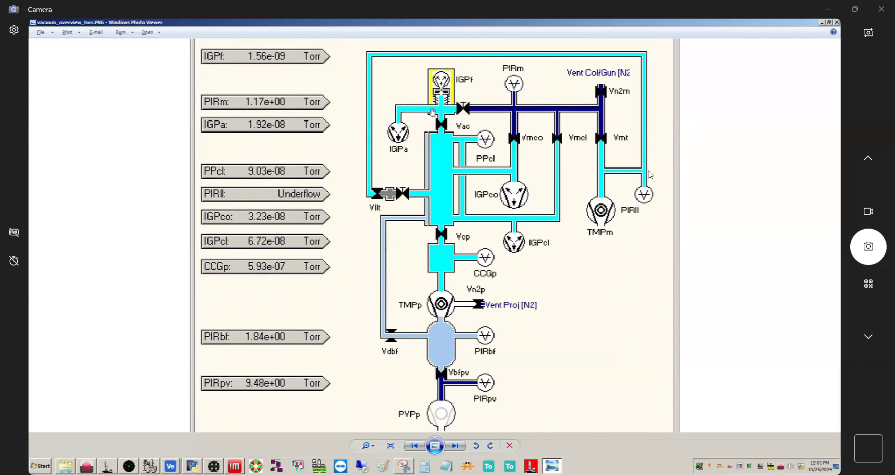
mouse_move(438, 110)
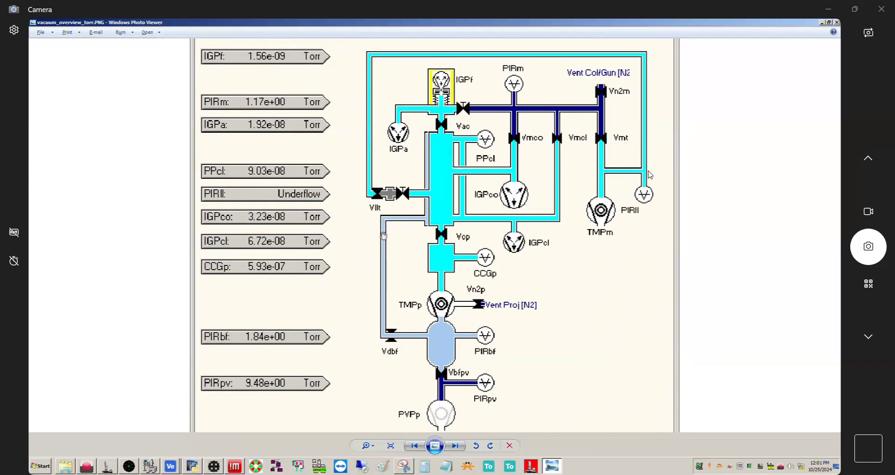
mouse_move(421, 341)
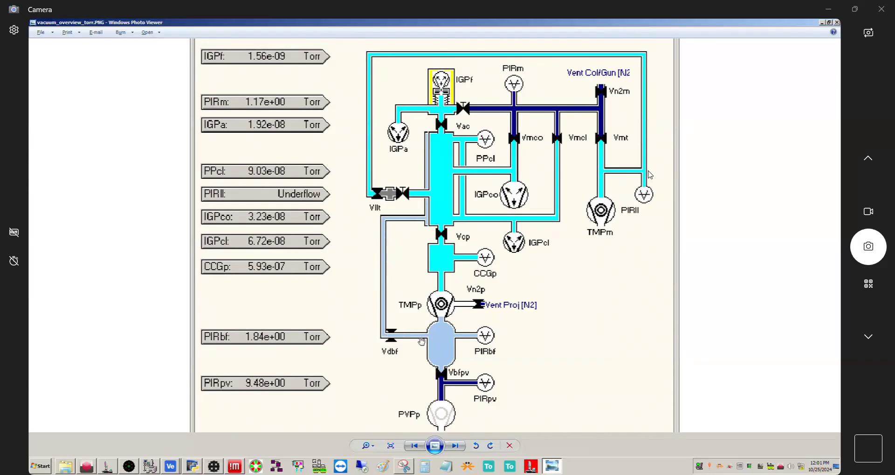
mouse_move(369, 209)
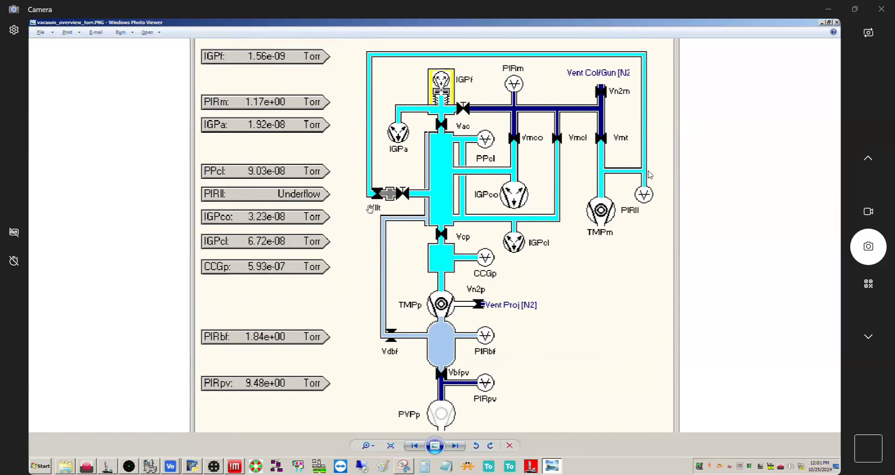
mouse_move(393, 213)
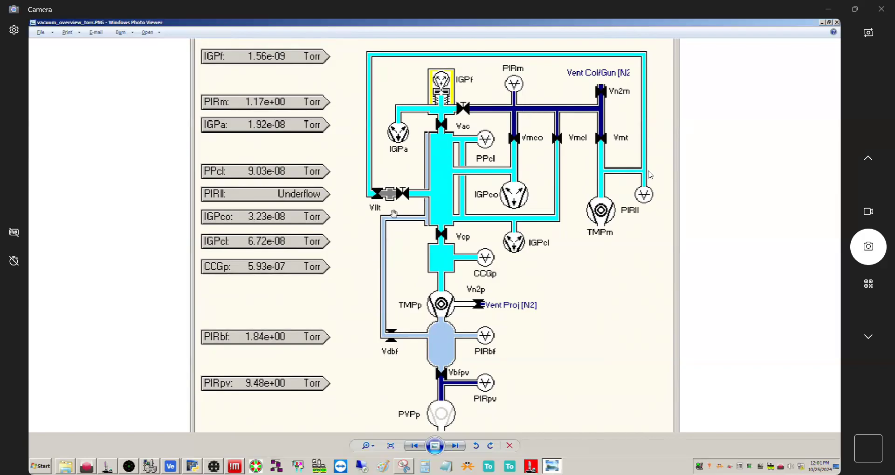
mouse_move(590, 118)
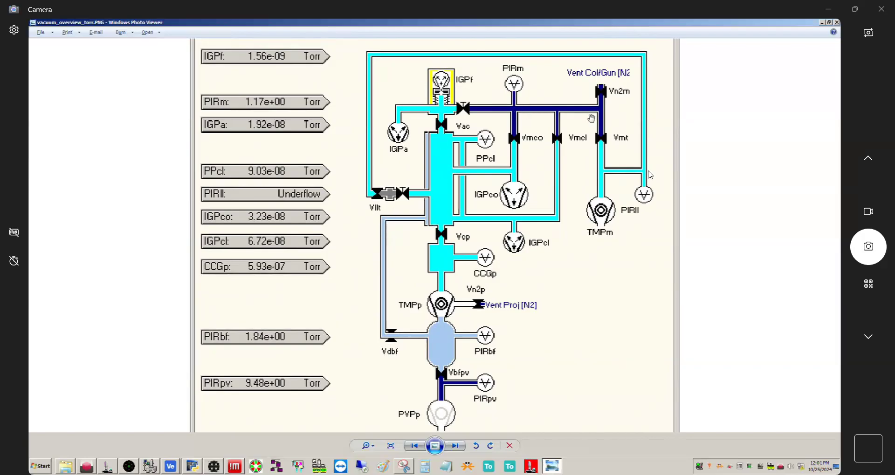
mouse_move(439, 191)
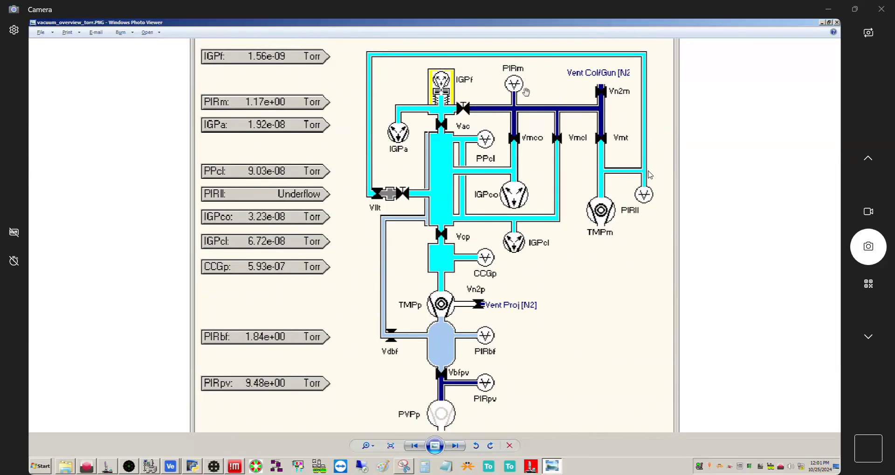
mouse_move(381, 261)
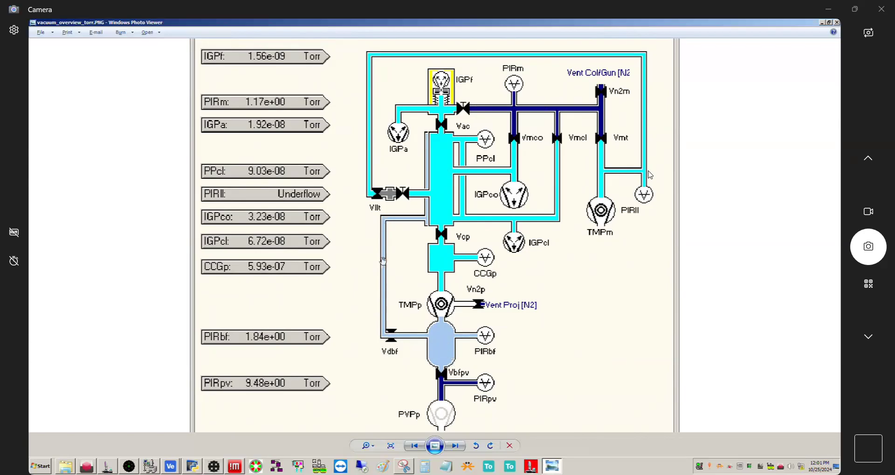
mouse_move(435, 191)
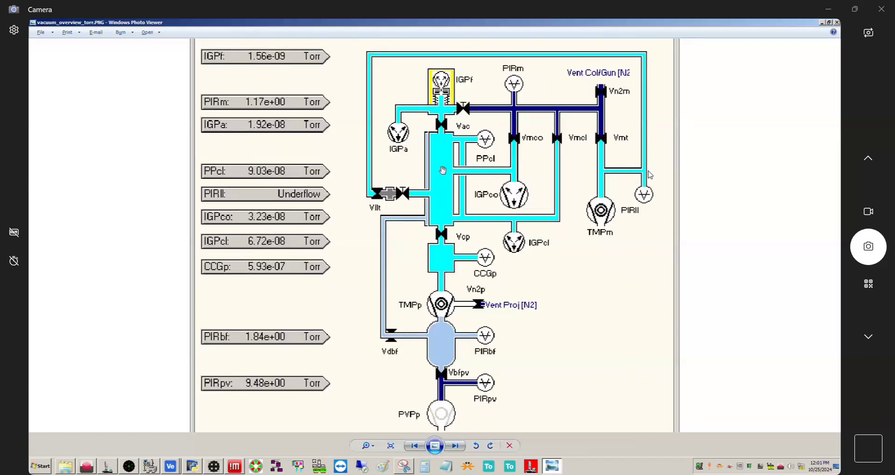
mouse_move(408, 134)
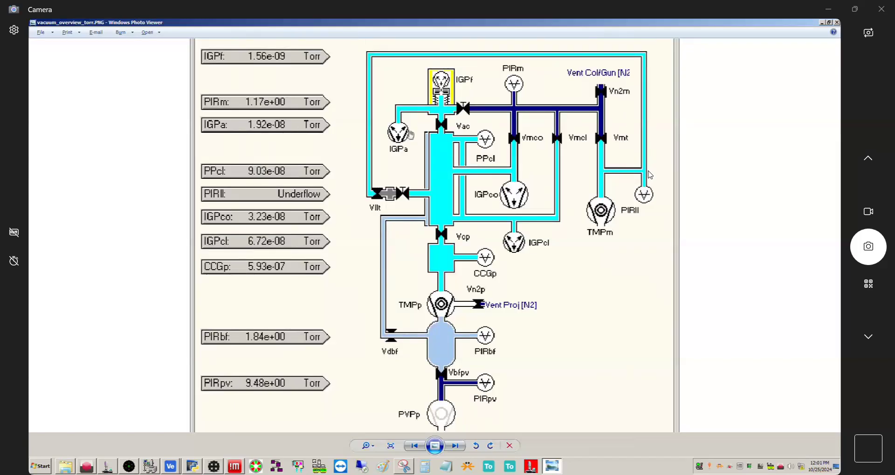
mouse_move(527, 267)
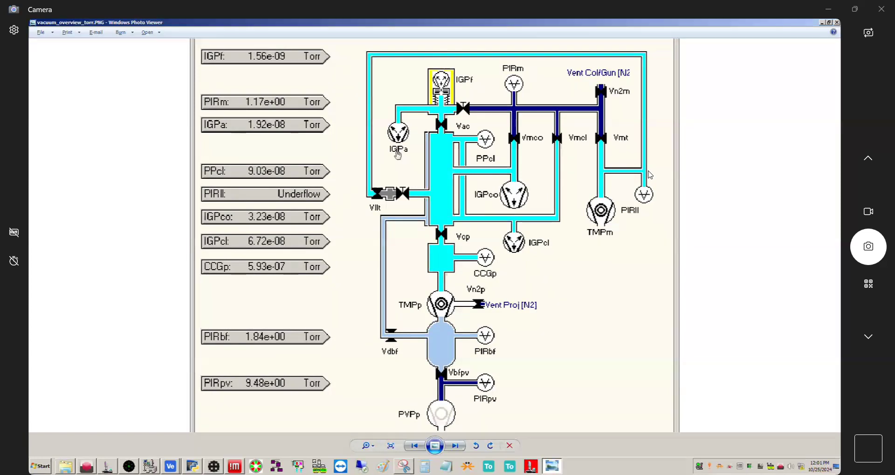
mouse_move(414, 181)
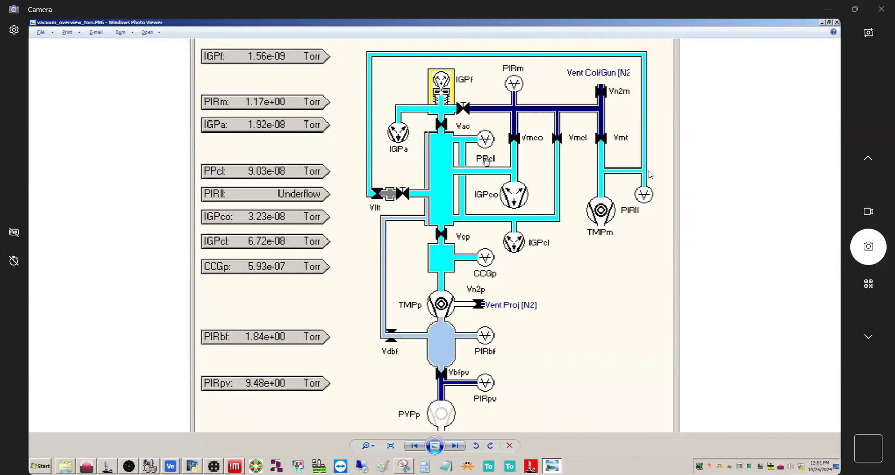
mouse_move(482, 278)
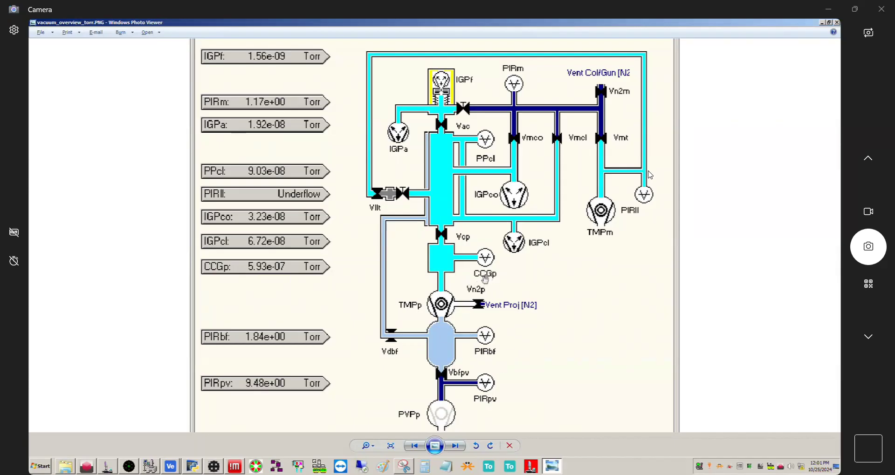
mouse_move(490, 278)
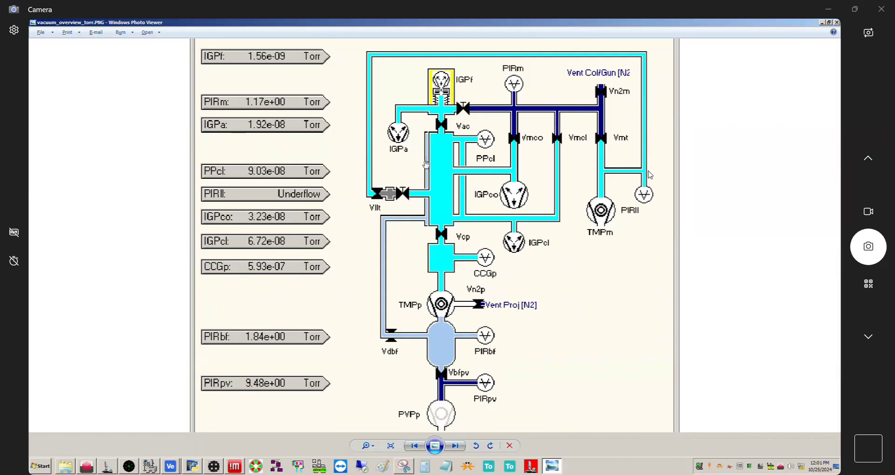
mouse_move(475, 212)
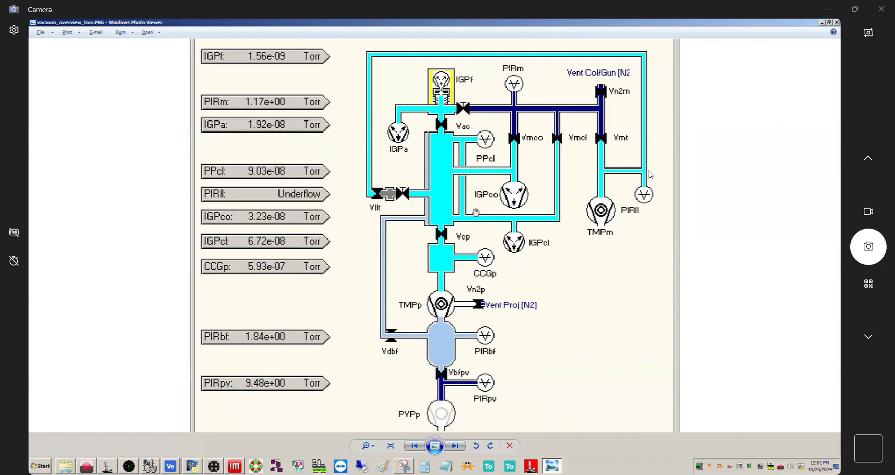
mouse_move(485, 337)
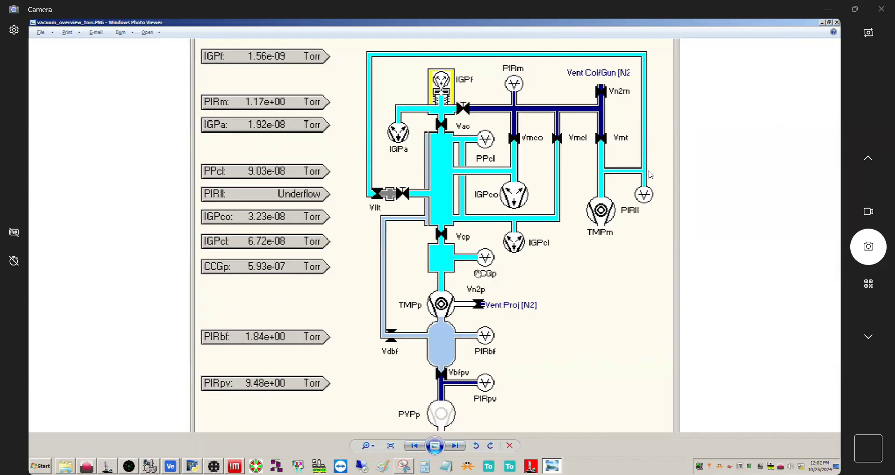
mouse_move(471, 242)
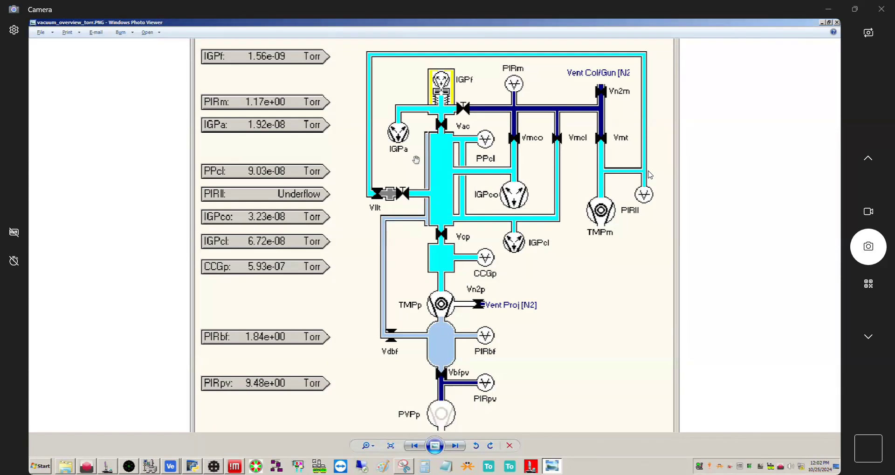
mouse_move(393, 164)
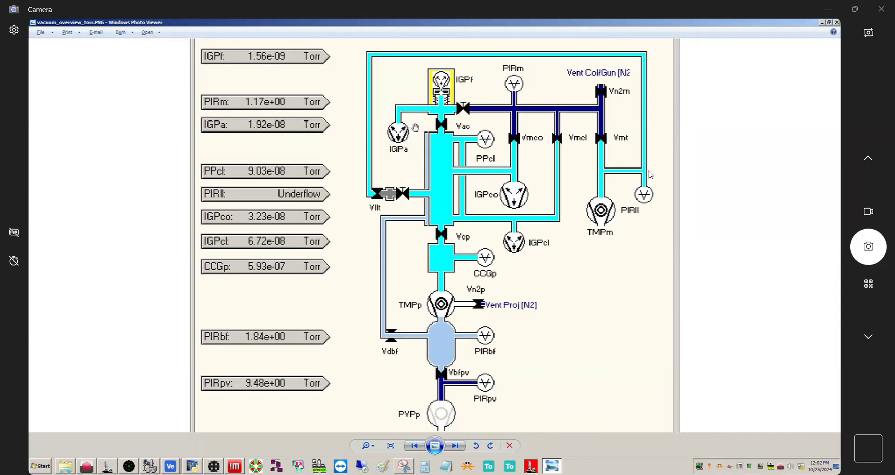
mouse_move(405, 305)
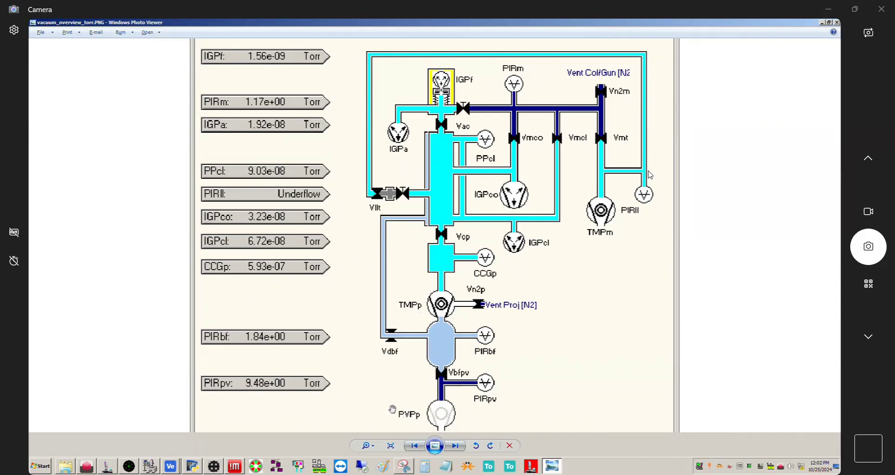
mouse_move(602, 239)
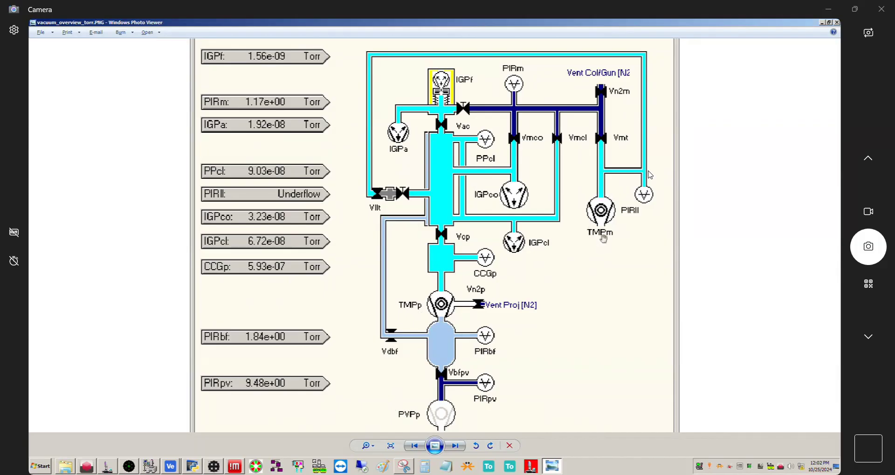
mouse_move(595, 236)
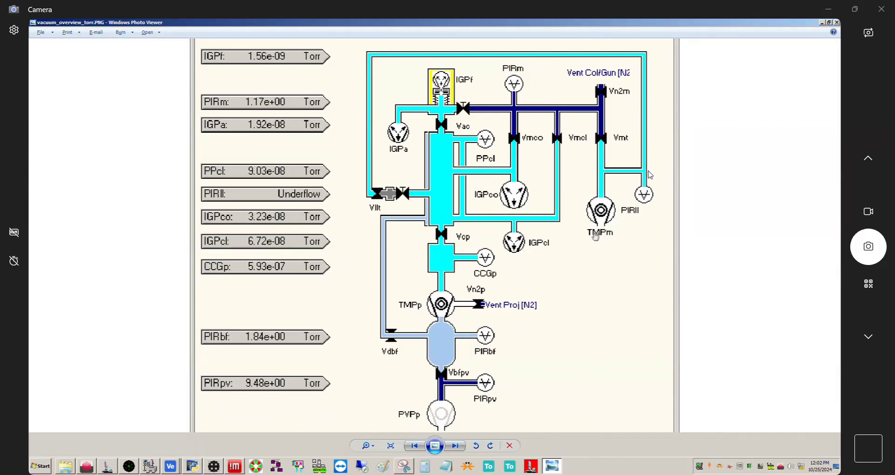
mouse_move(602, 251)
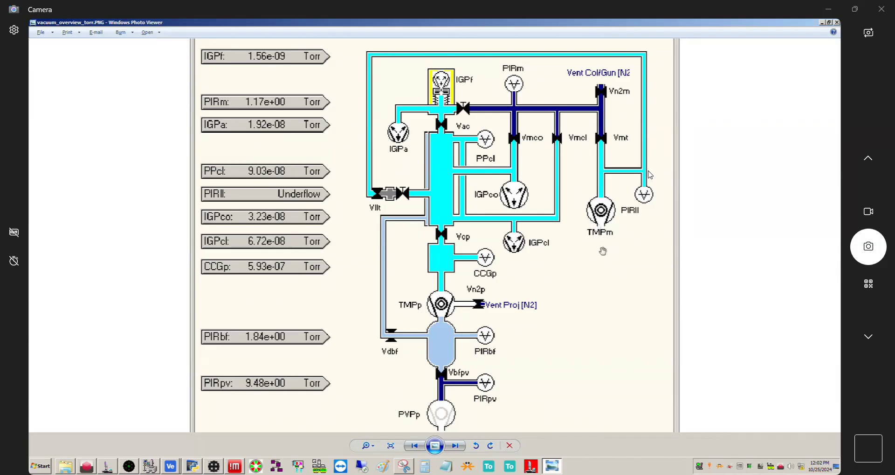
mouse_move(602, 249)
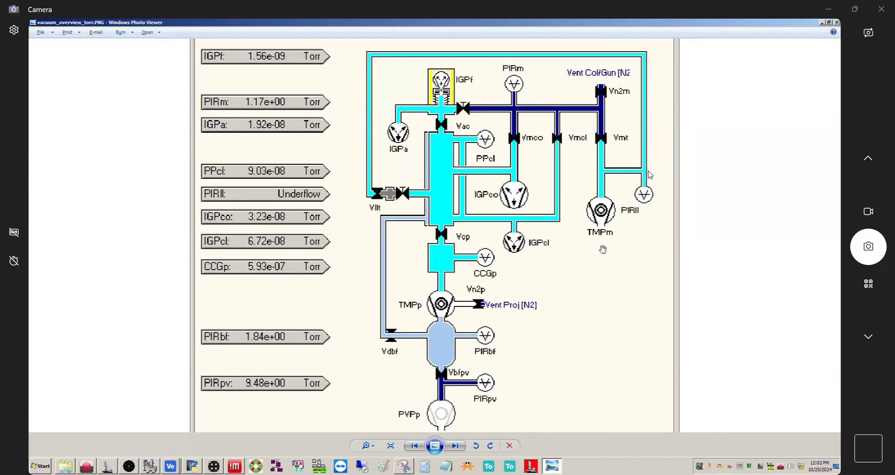
mouse_move(538, 161)
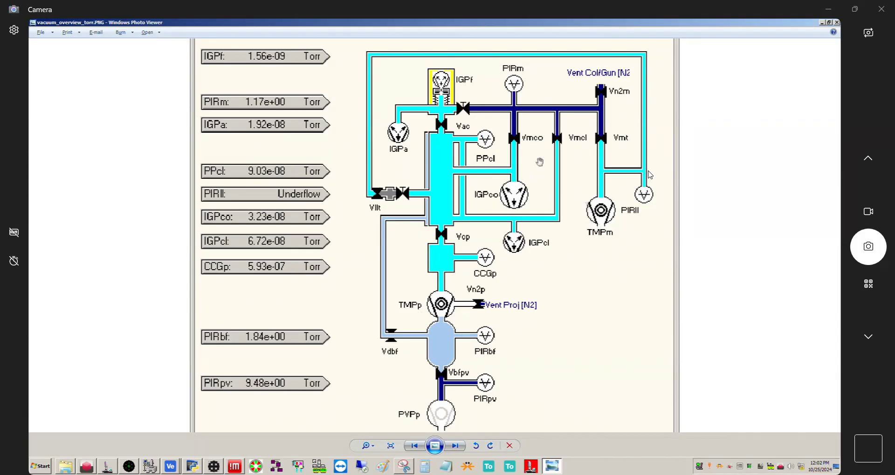
mouse_move(565, 175)
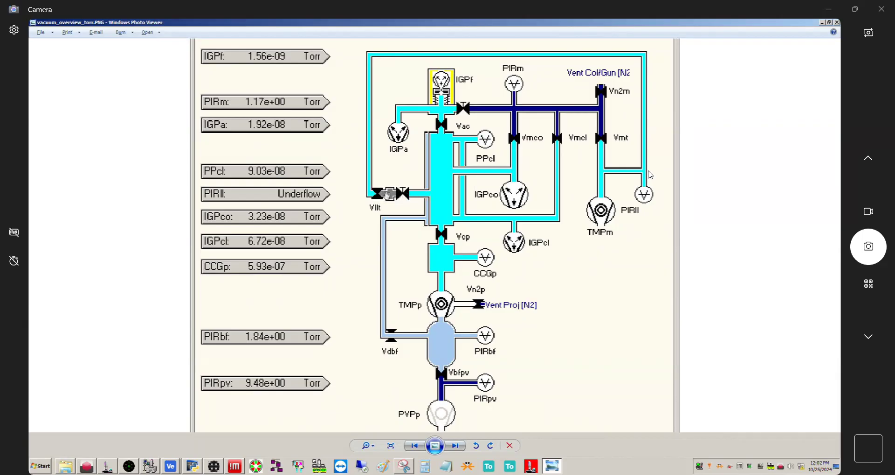
mouse_move(364, 199)
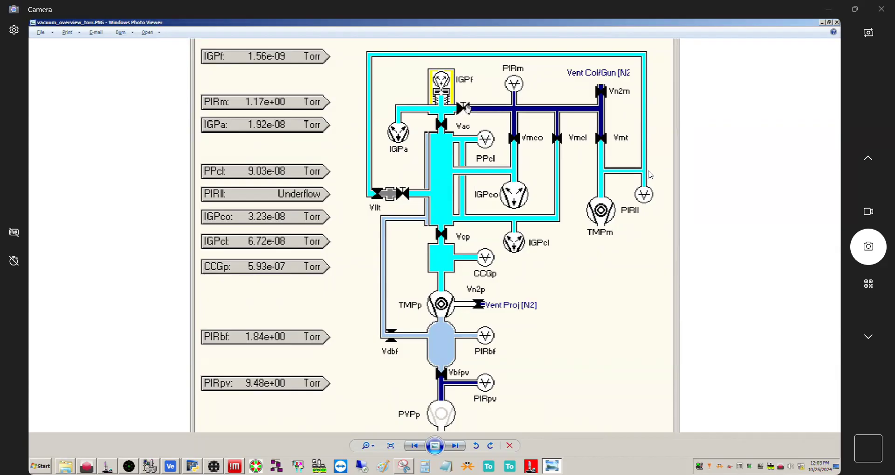
mouse_move(336, 224)
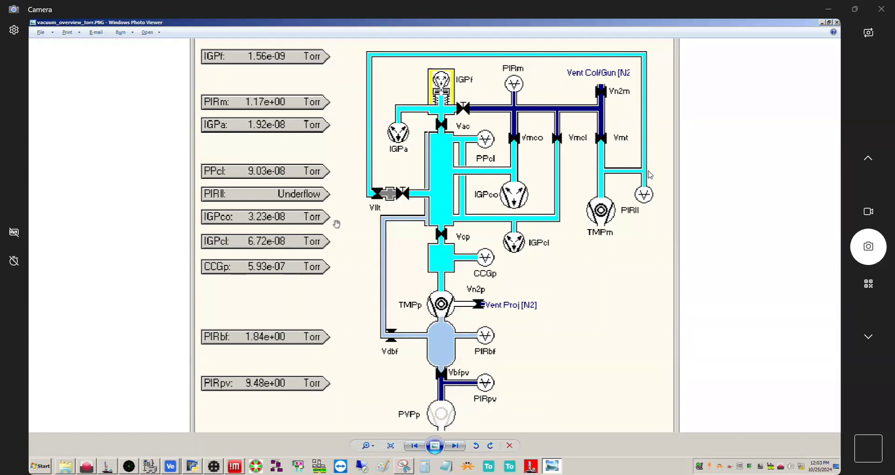
mouse_move(306, 236)
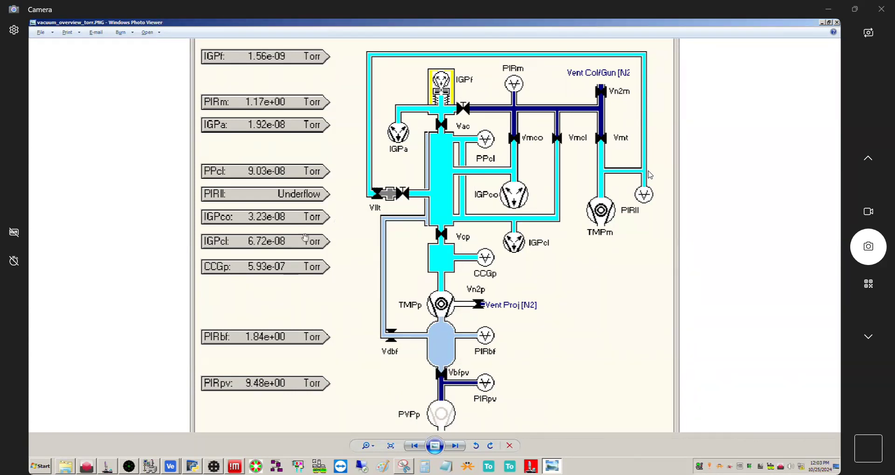
mouse_move(400, 354)
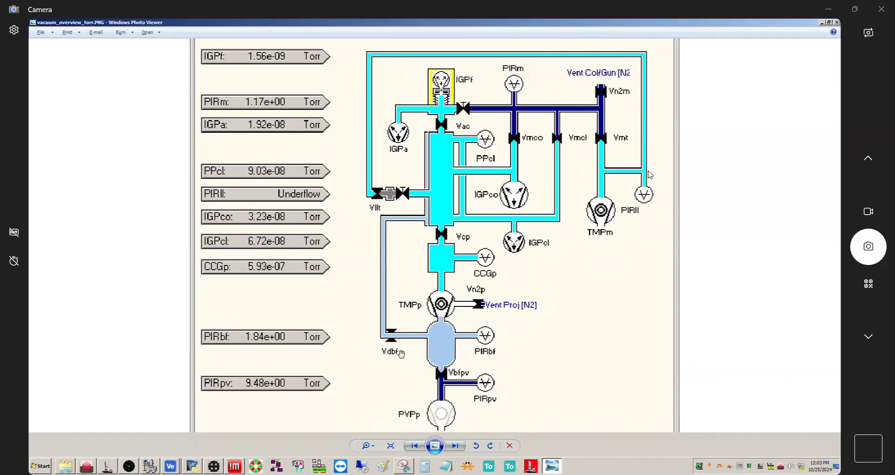
mouse_move(469, 81)
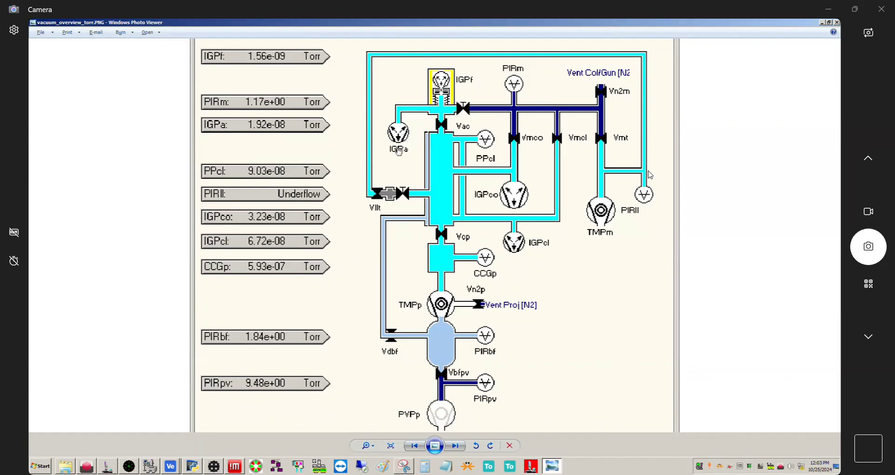
mouse_move(407, 154)
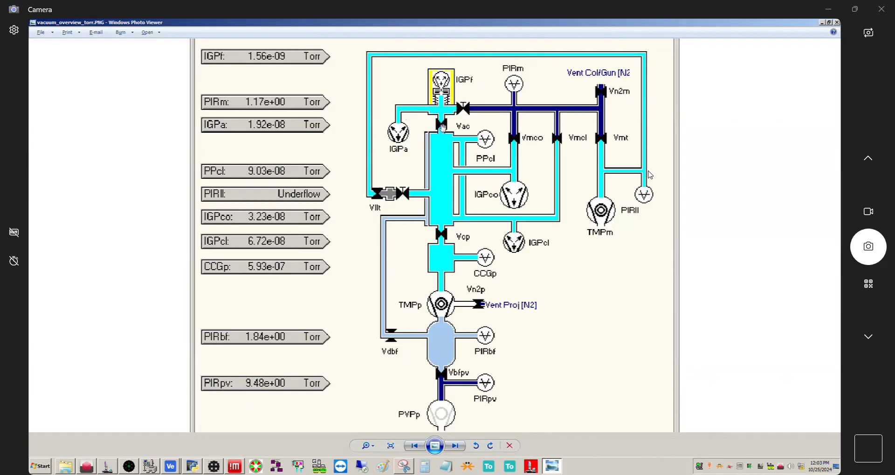
mouse_move(439, 157)
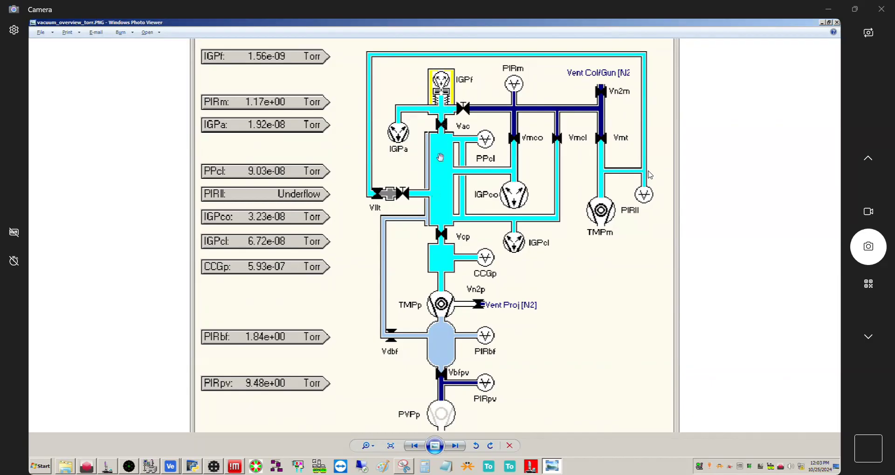
mouse_move(467, 128)
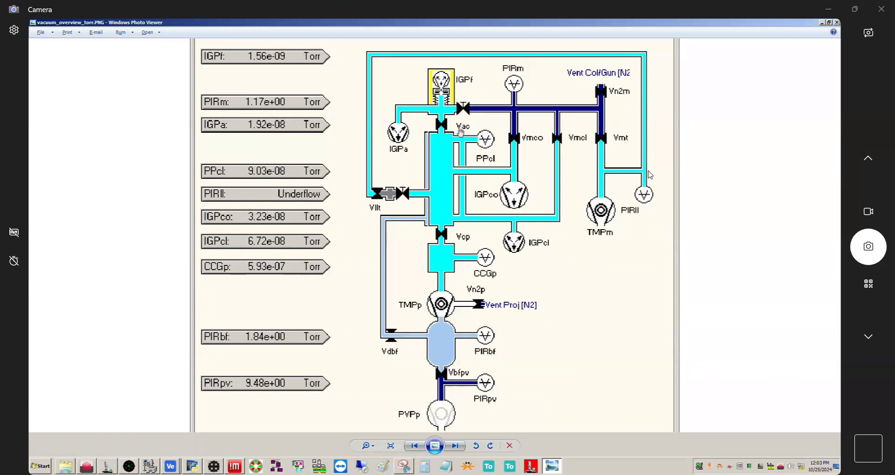
mouse_move(434, 171)
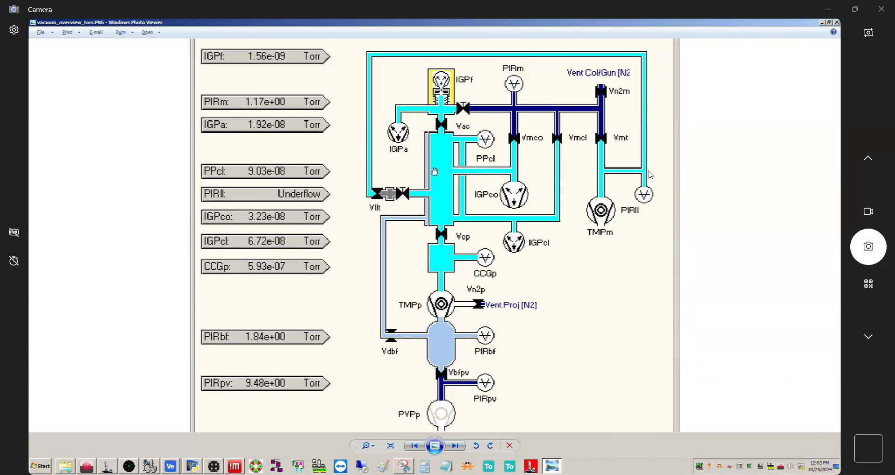
mouse_move(440, 149)
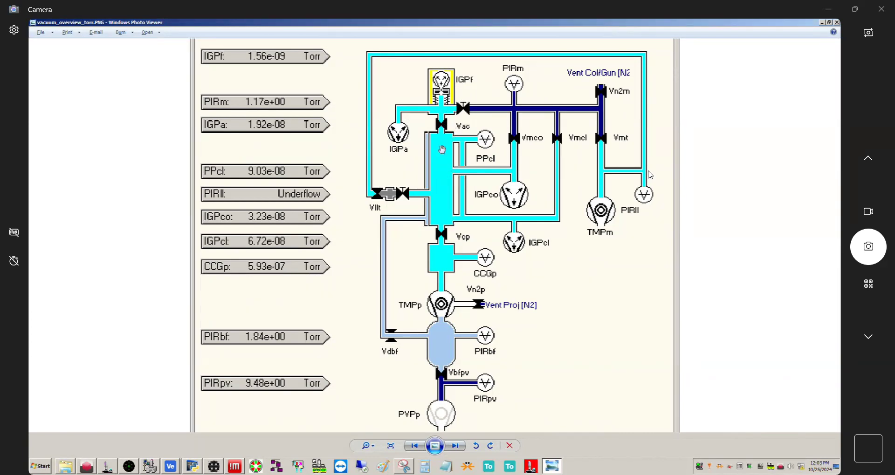
mouse_move(445, 172)
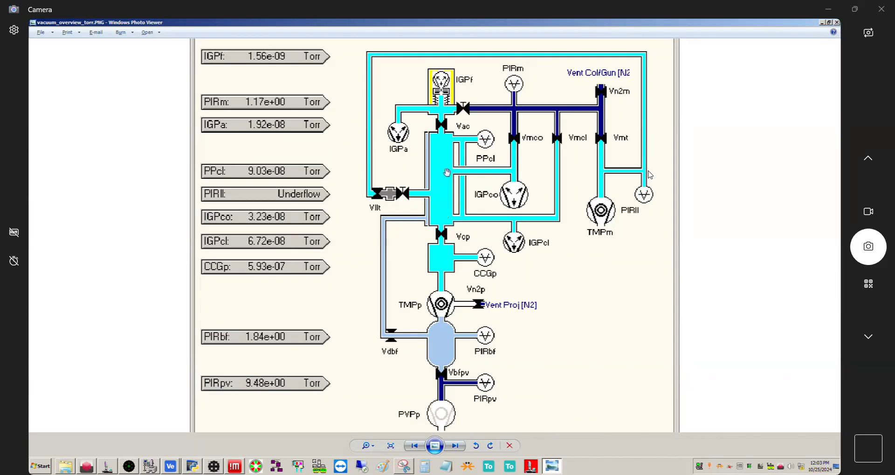
mouse_move(453, 145)
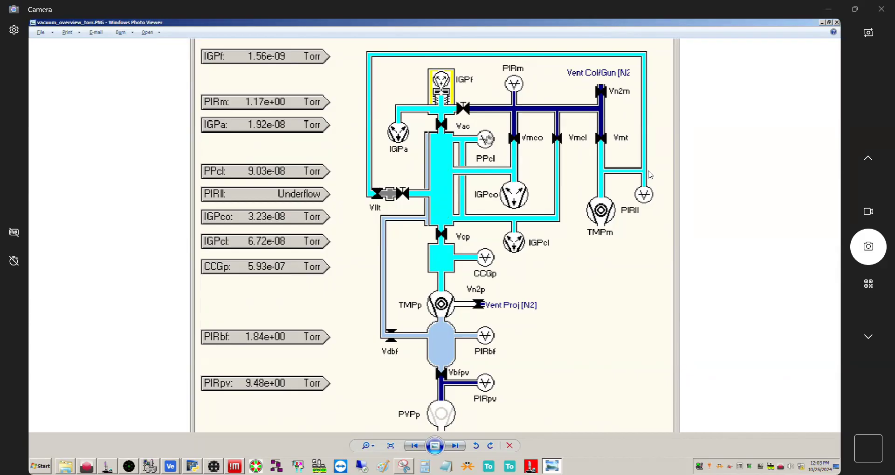
mouse_move(485, 173)
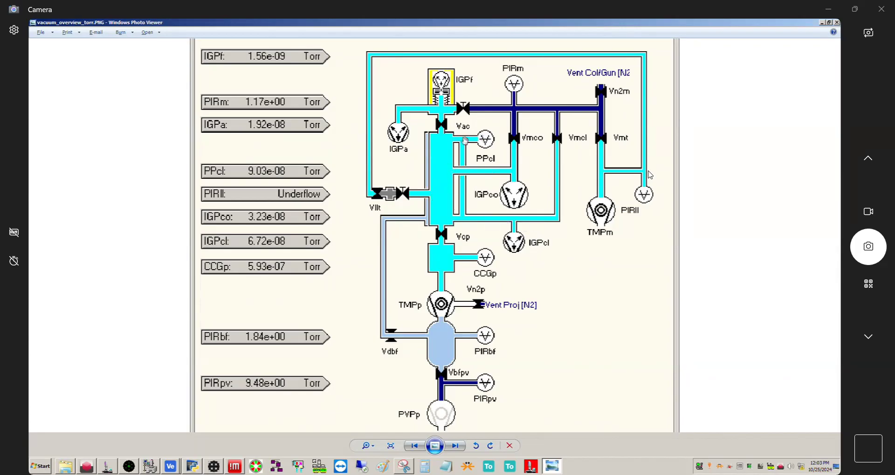
mouse_move(431, 156)
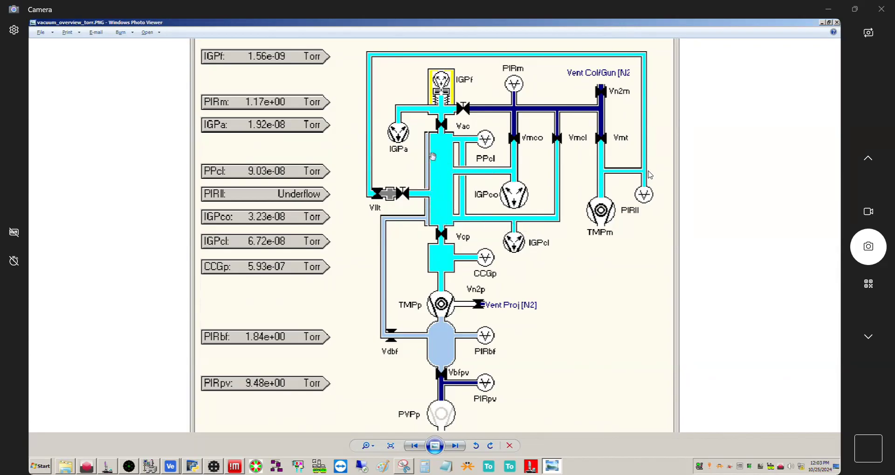
mouse_move(482, 162)
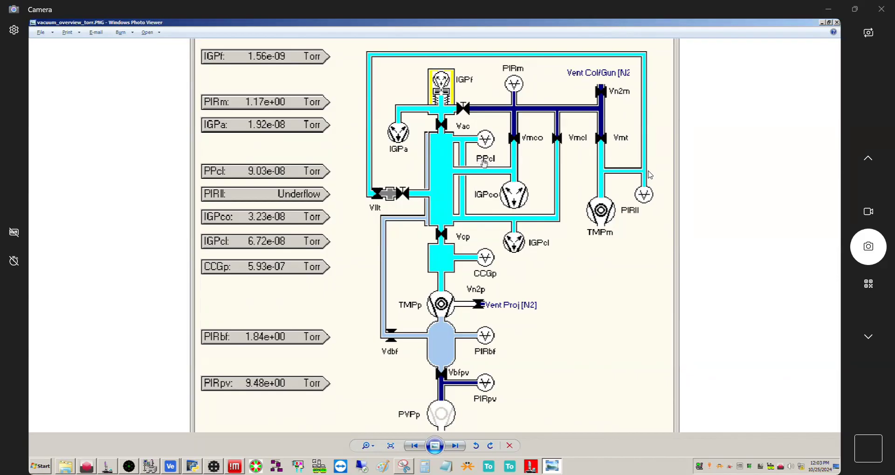
mouse_move(492, 164)
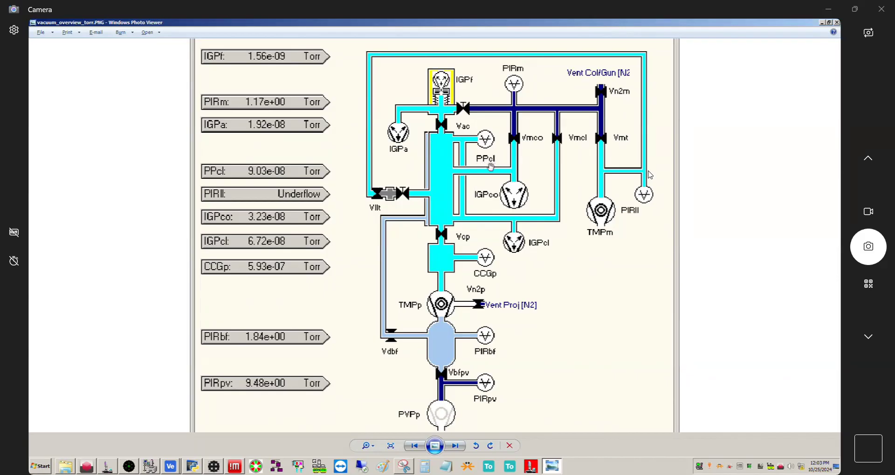
mouse_move(478, 198)
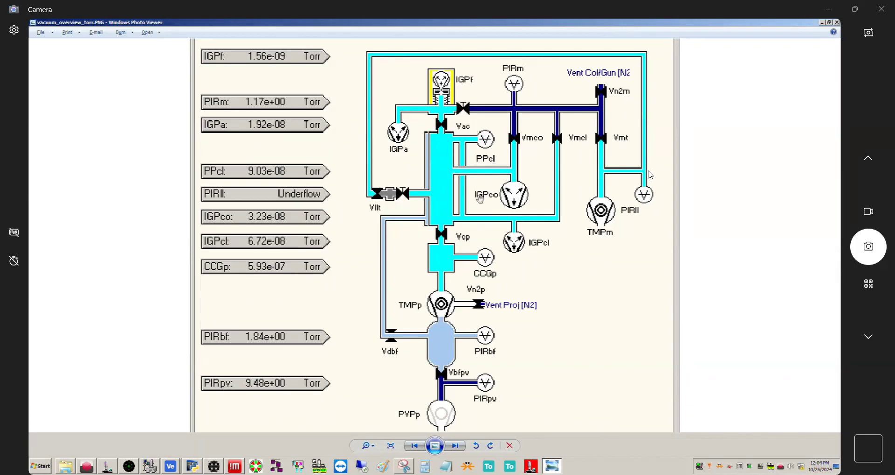
mouse_move(491, 197)
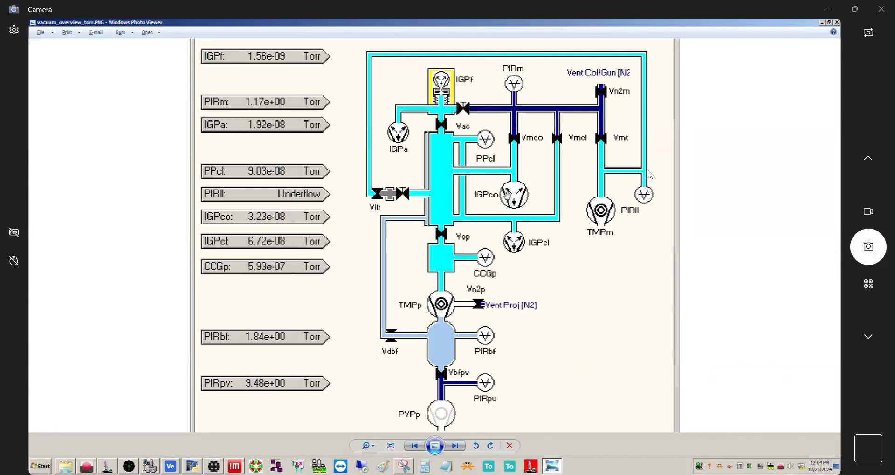
mouse_move(493, 204)
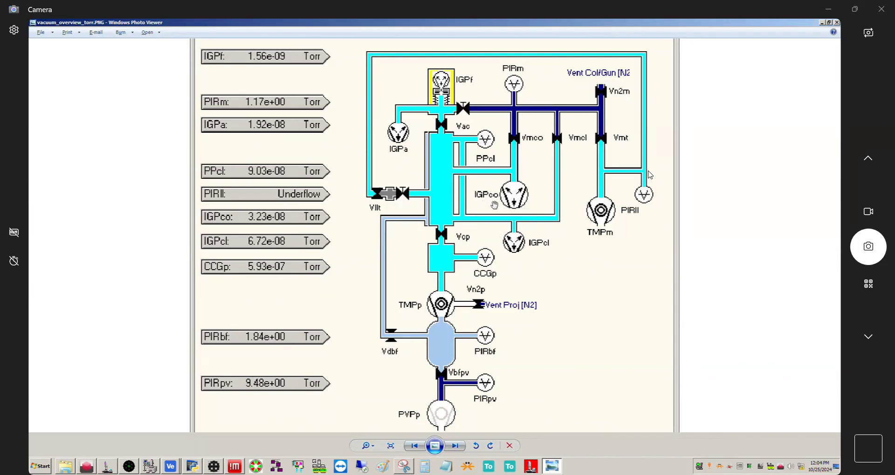
mouse_move(468, 159)
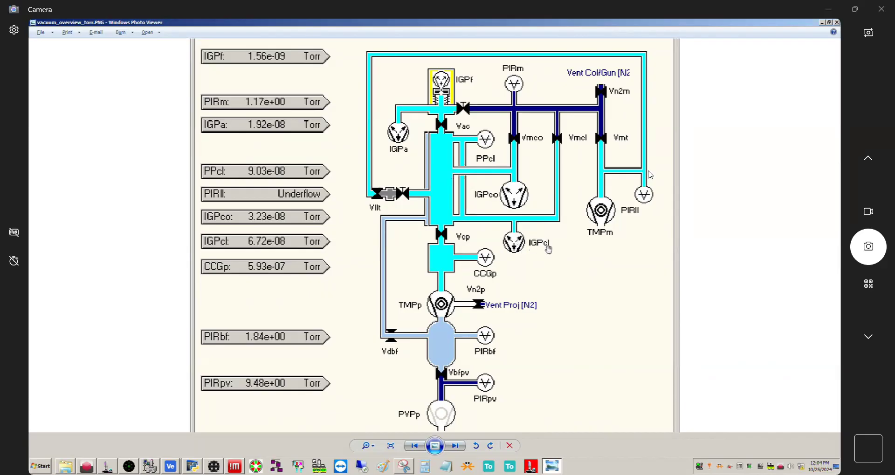
mouse_move(448, 221)
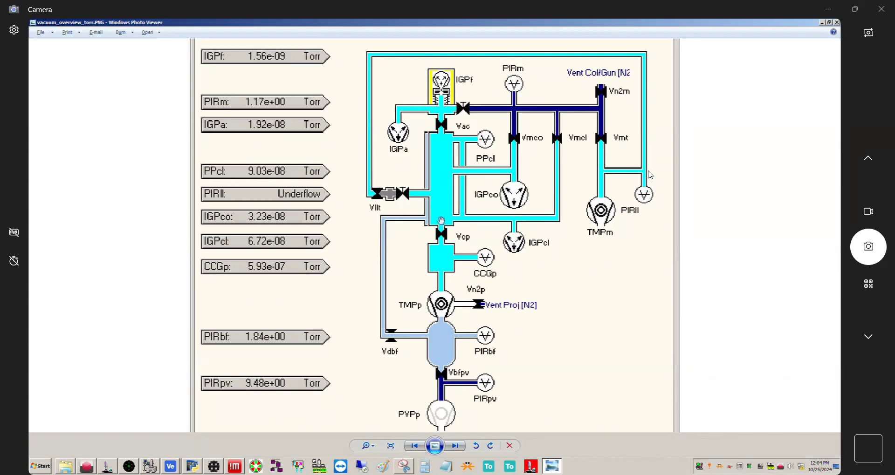
mouse_move(484, 183)
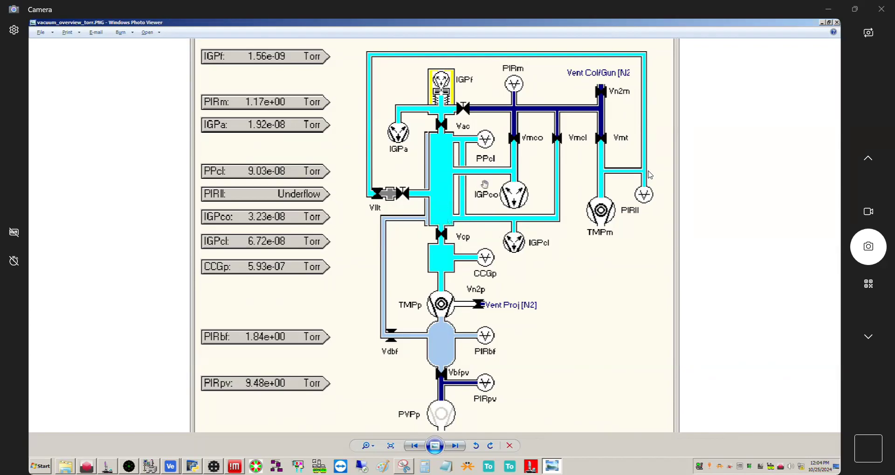
mouse_move(443, 228)
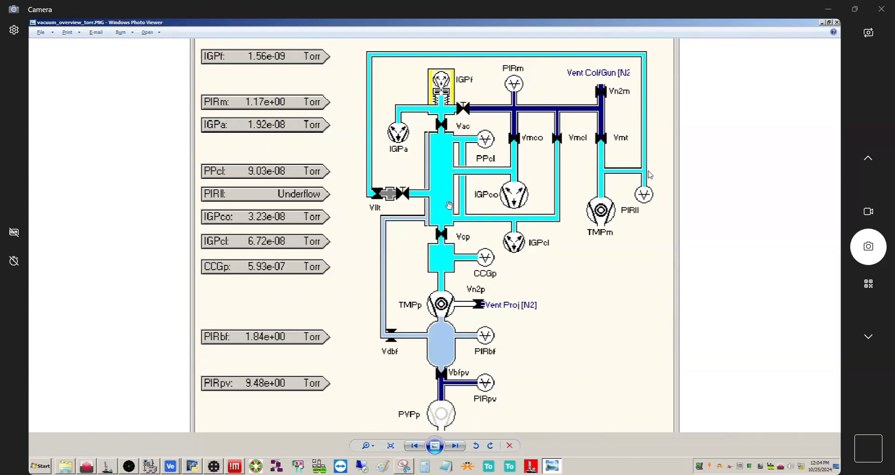
mouse_move(442, 254)
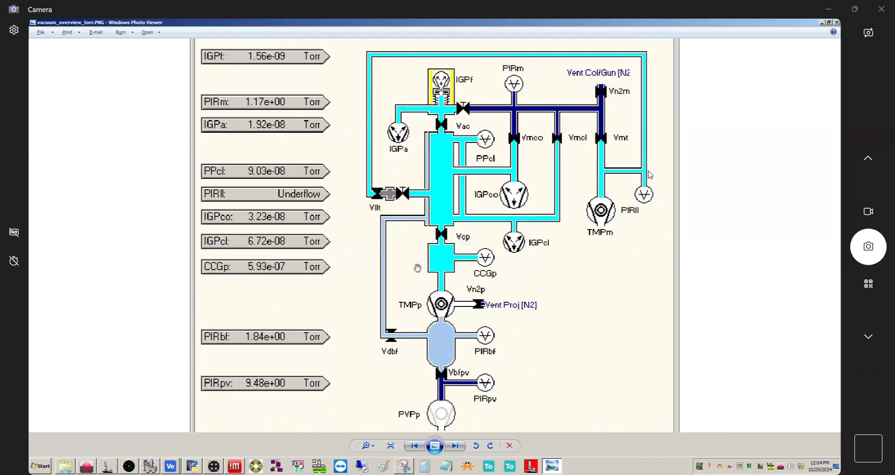
mouse_move(467, 261)
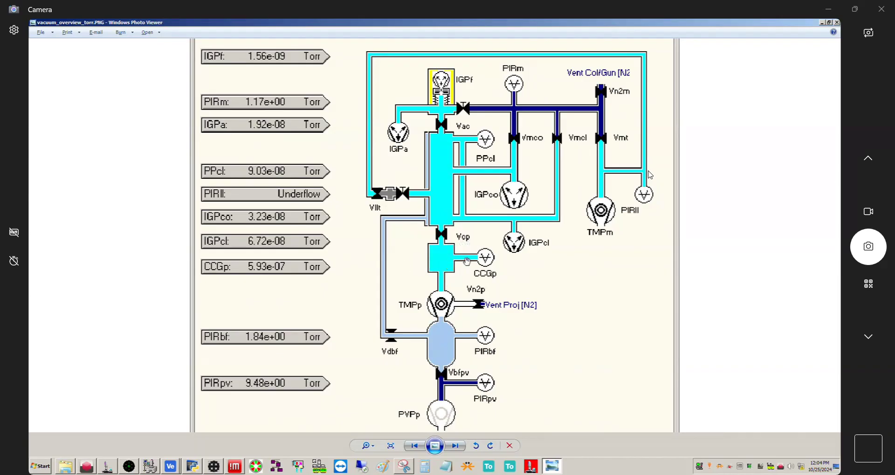
mouse_move(489, 260)
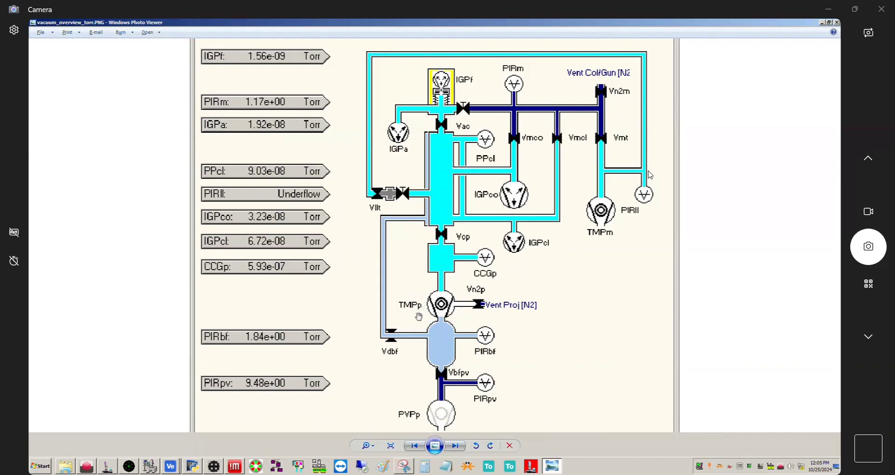
mouse_move(422, 306)
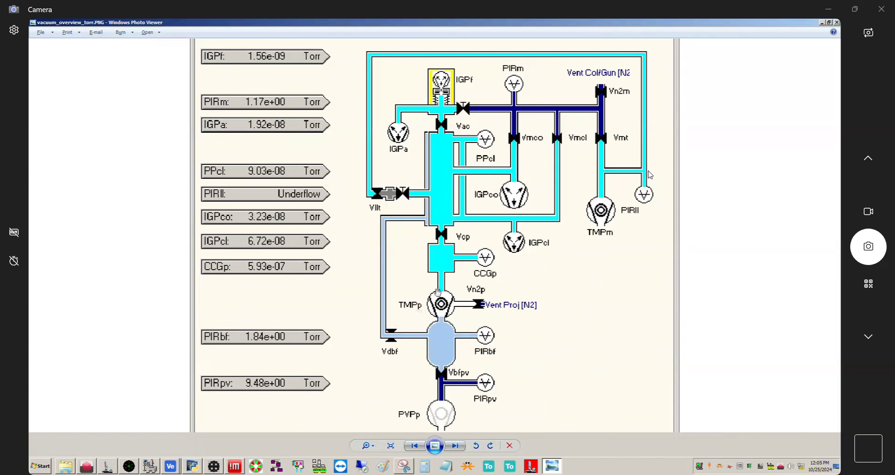
mouse_move(425, 261)
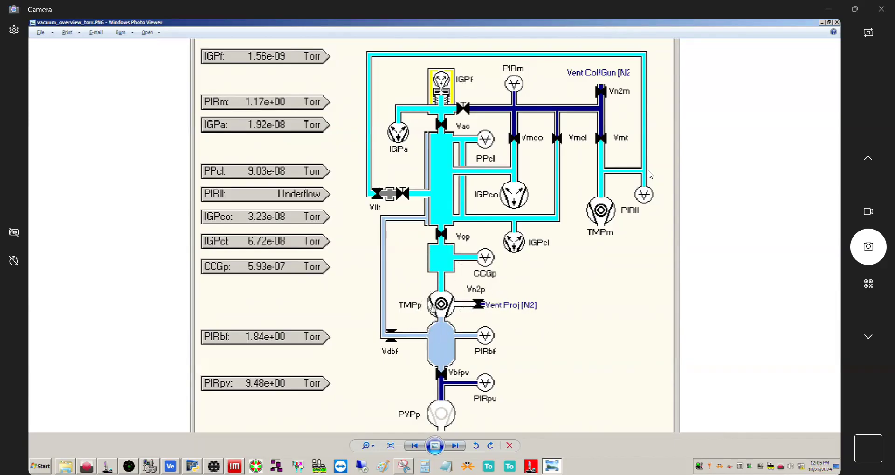
mouse_move(444, 339)
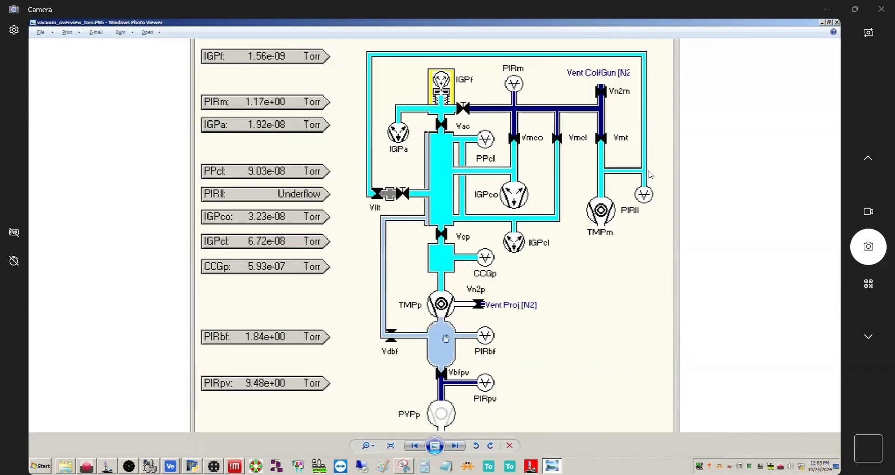
mouse_move(439, 345)
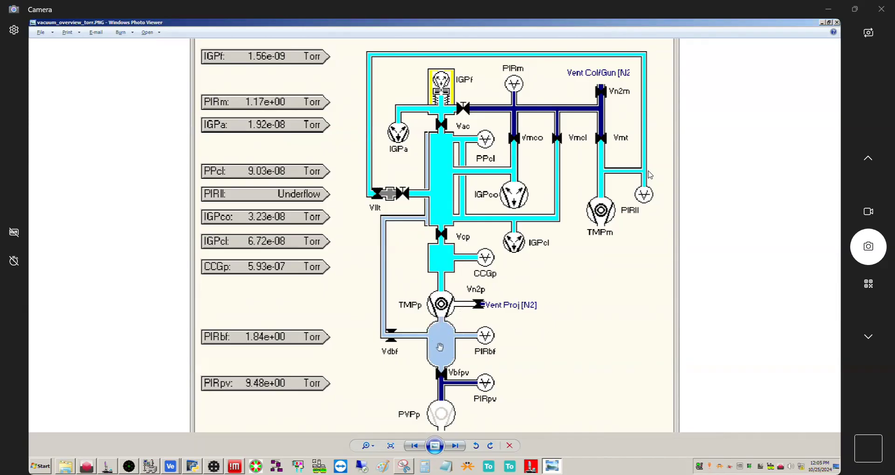
mouse_move(467, 338)
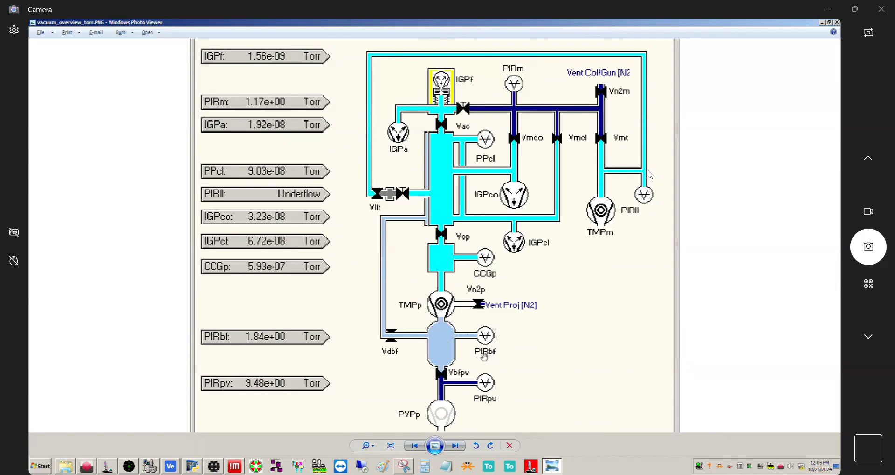
mouse_move(419, 333)
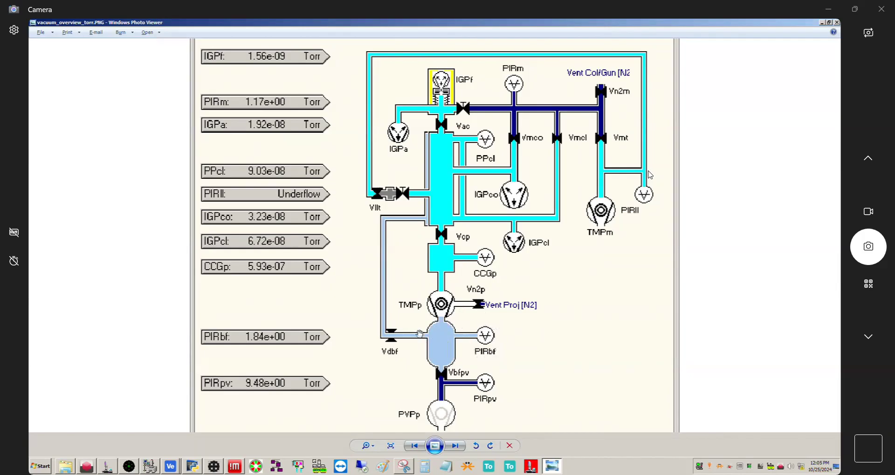
mouse_move(421, 341)
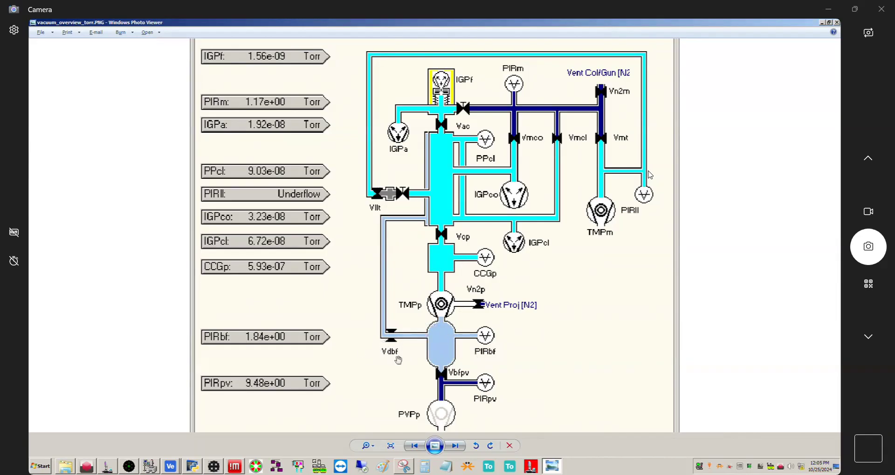
mouse_move(389, 357)
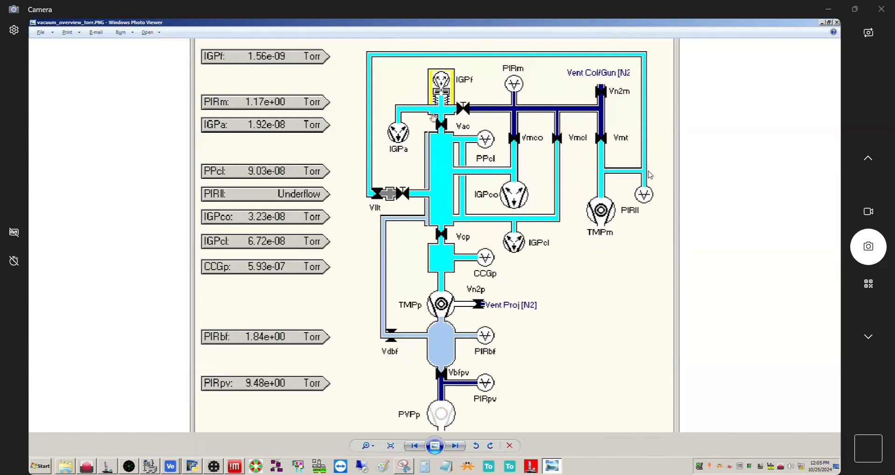
mouse_move(403, 326)
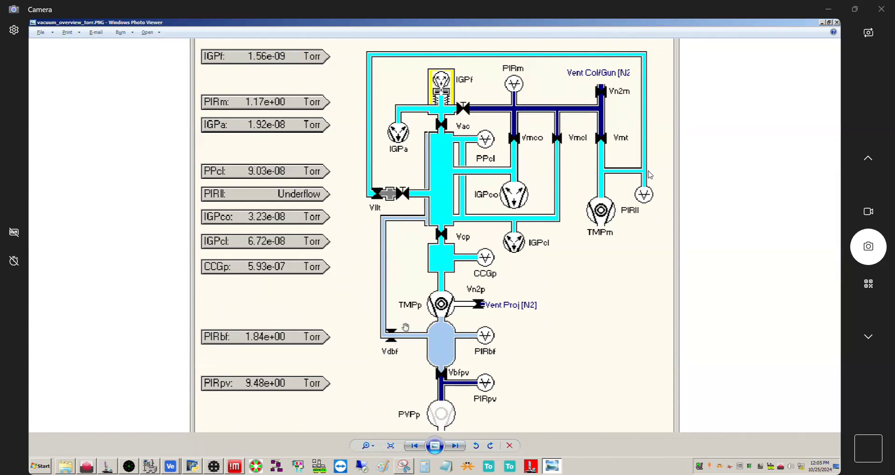
mouse_move(446, 371)
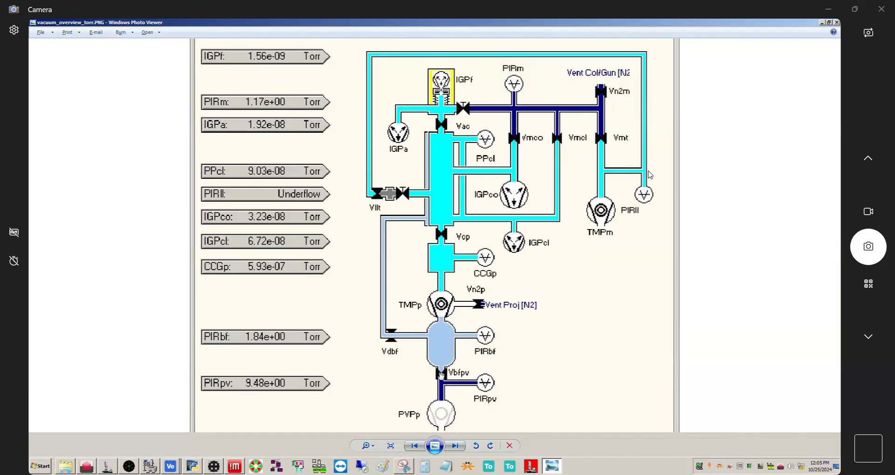
mouse_move(423, 422)
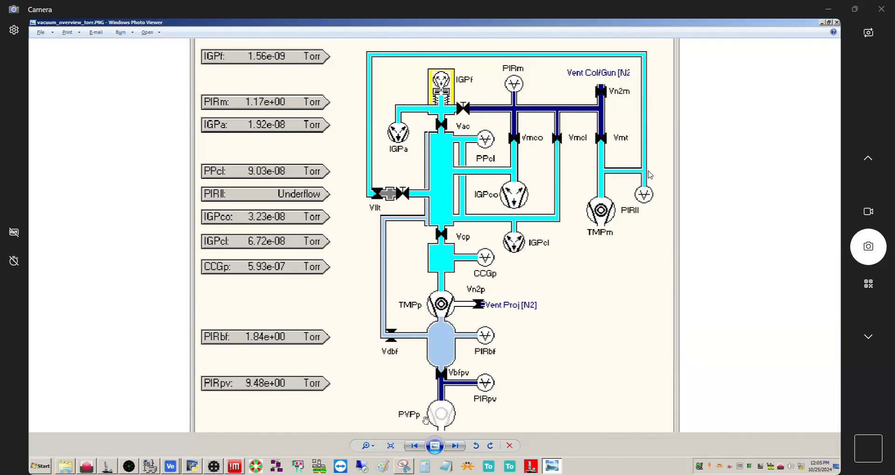
mouse_move(406, 423)
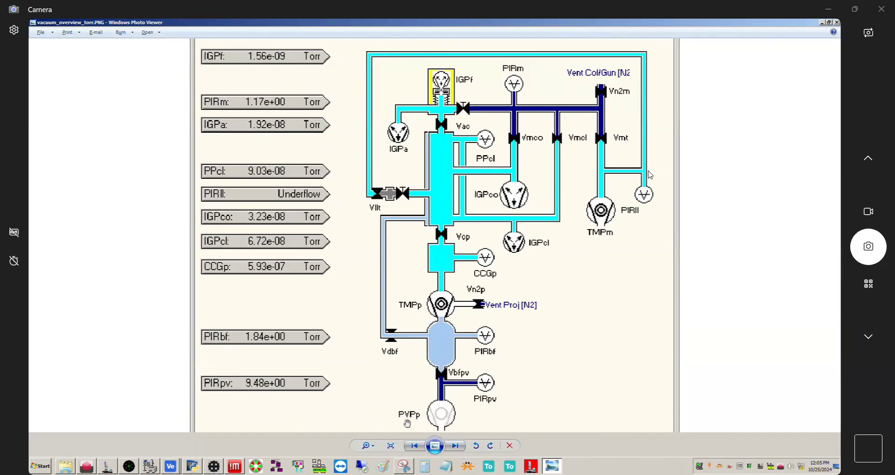
mouse_move(417, 418)
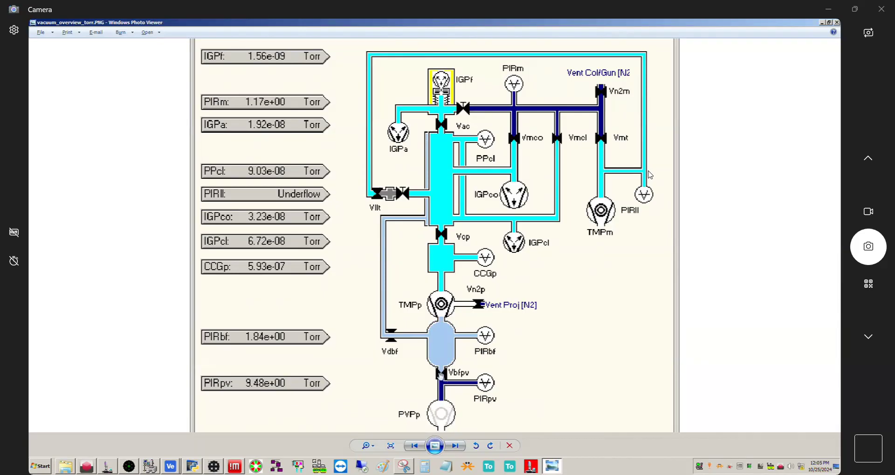
mouse_move(457, 379)
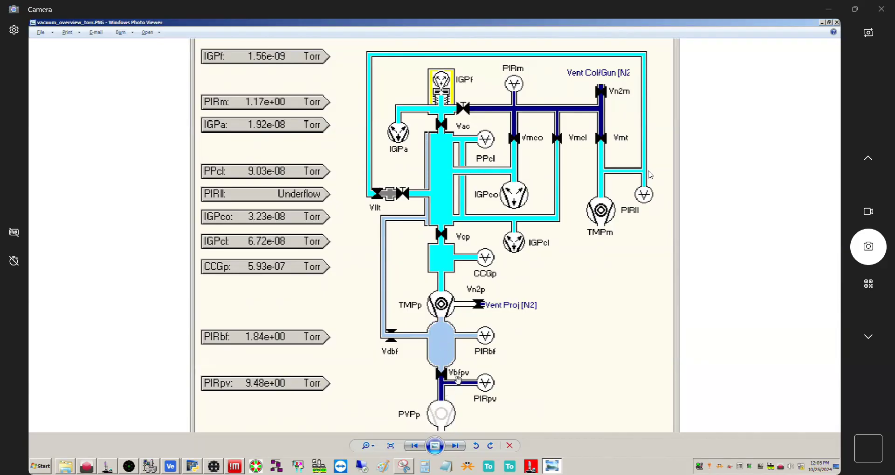
mouse_move(476, 404)
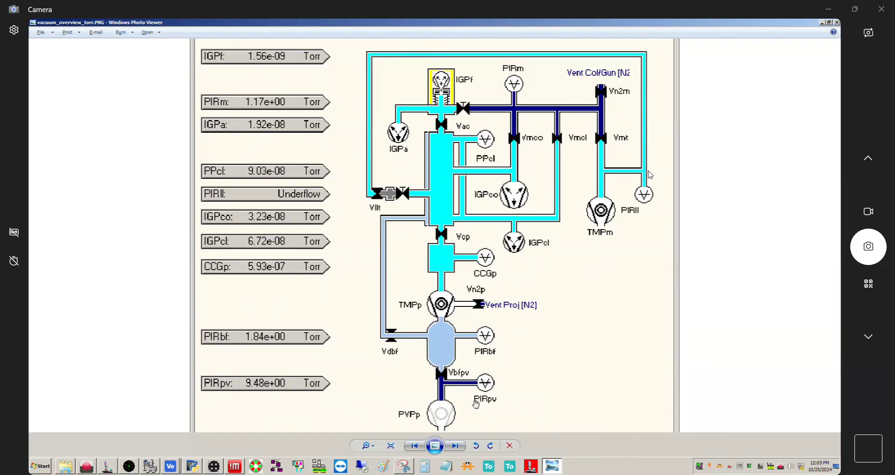
mouse_move(497, 400)
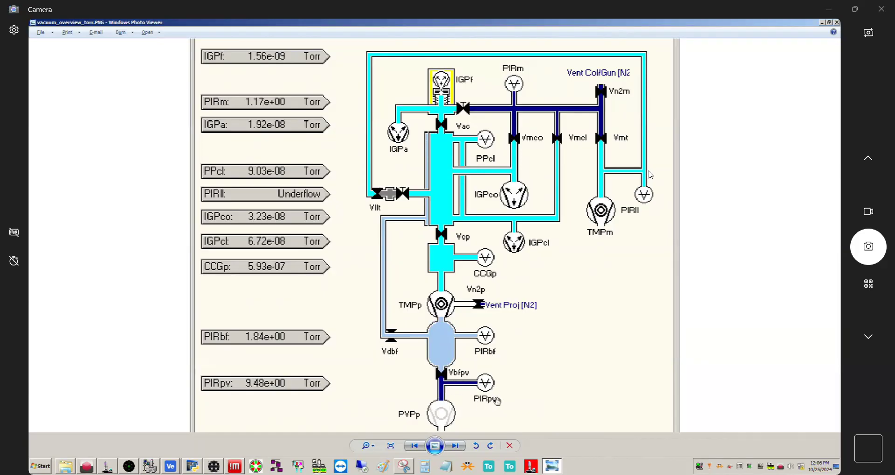
mouse_move(484, 402)
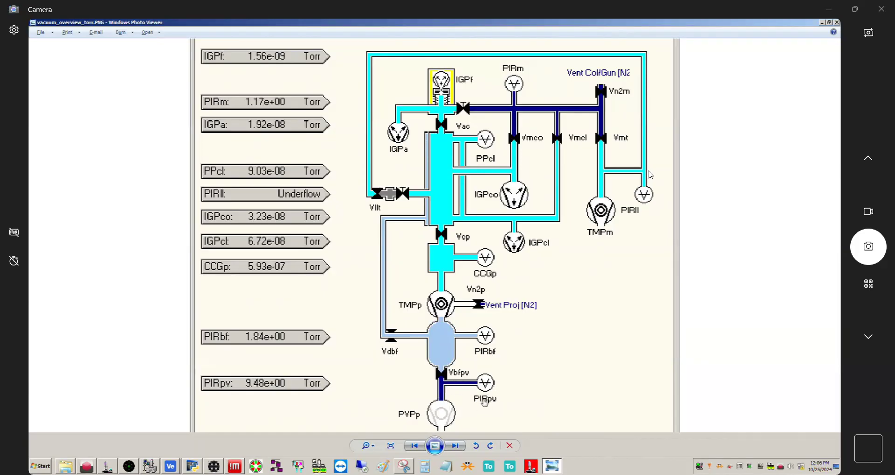
mouse_move(490, 408)
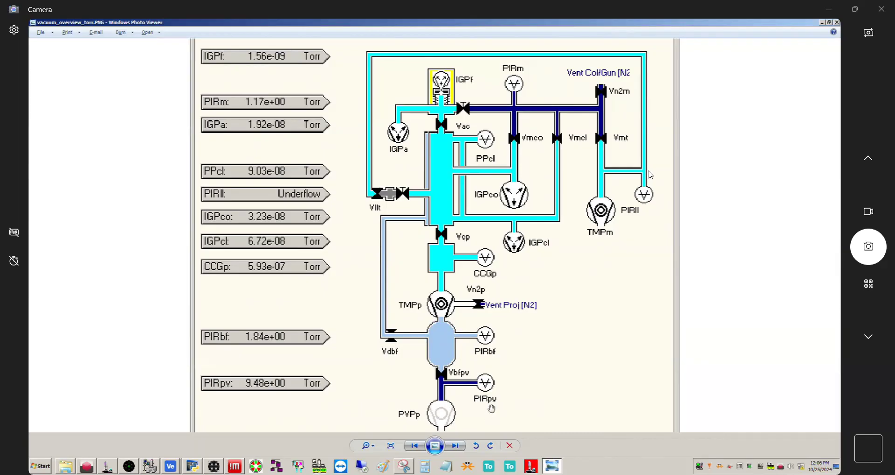
mouse_move(483, 382)
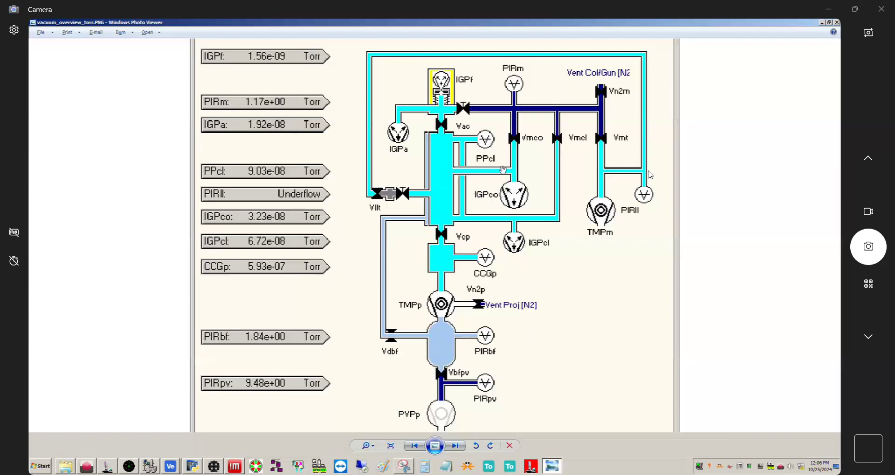
mouse_move(451, 214)
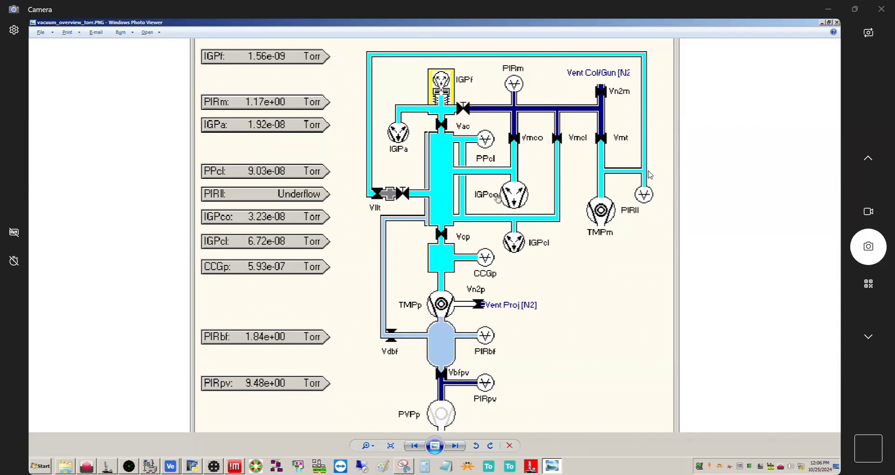
mouse_move(541, 209)
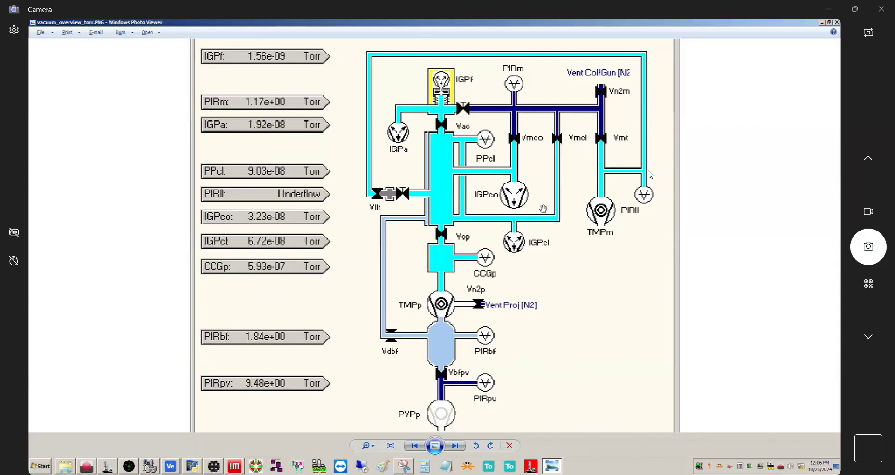
mouse_move(495, 112)
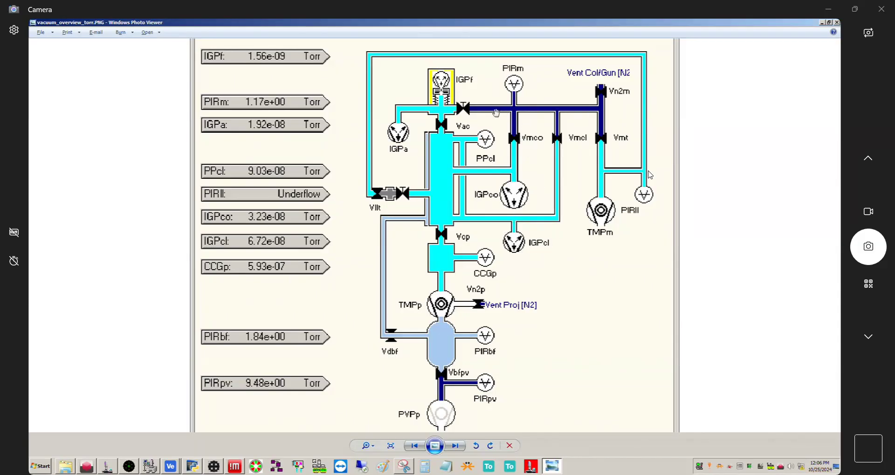
mouse_move(569, 105)
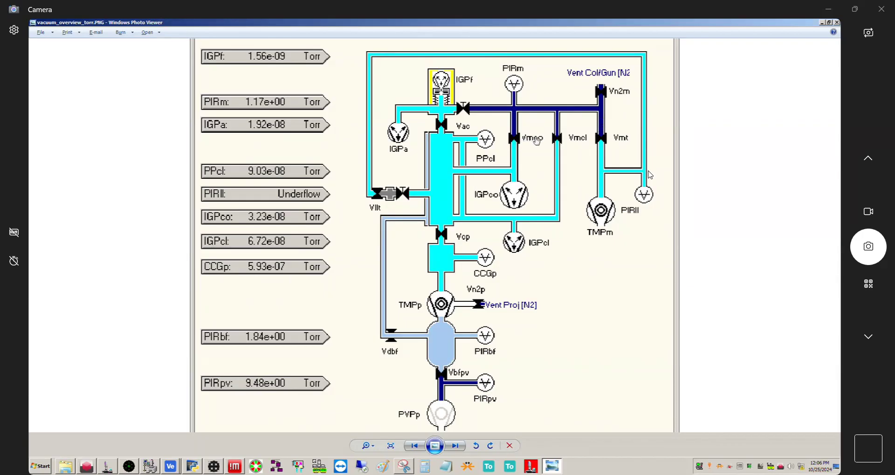
mouse_move(536, 143)
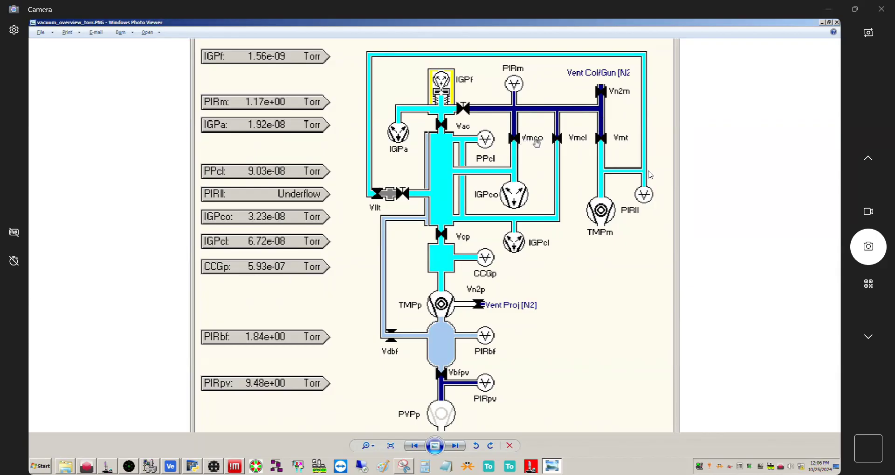
mouse_move(569, 140)
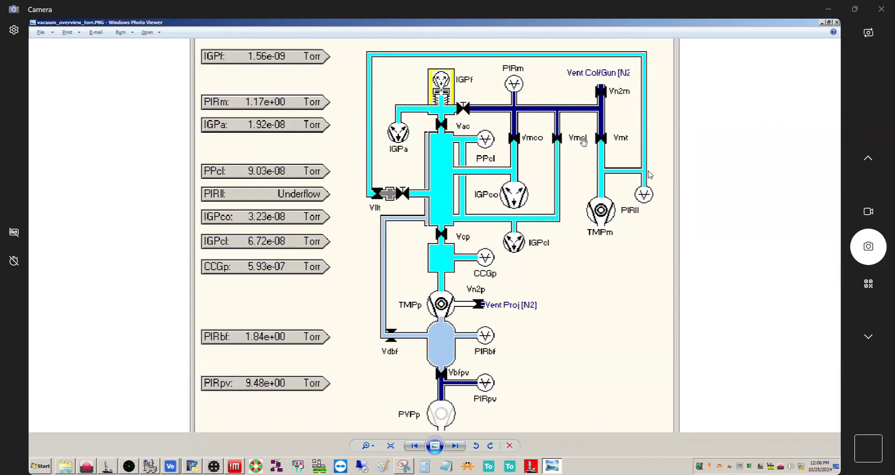
mouse_move(561, 88)
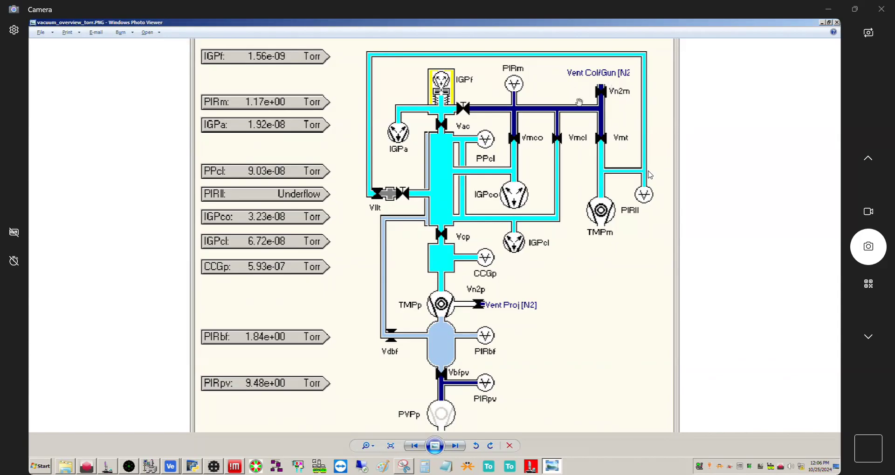
mouse_move(604, 90)
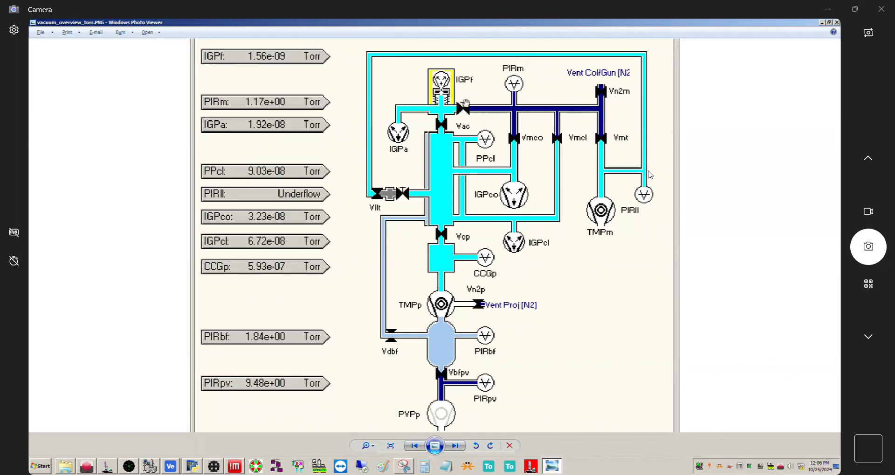
mouse_move(591, 95)
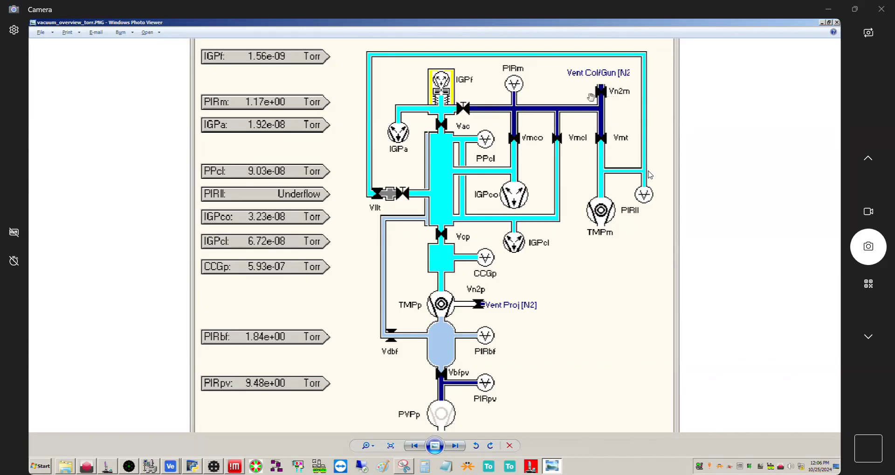
mouse_move(603, 150)
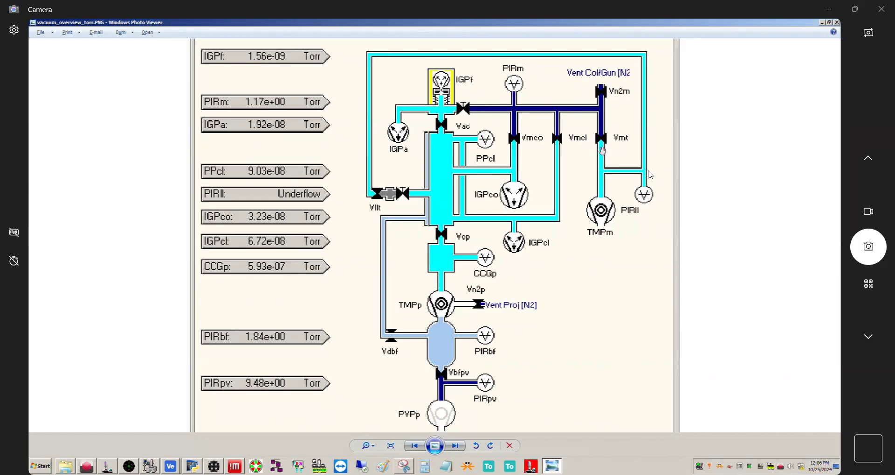
mouse_move(634, 117)
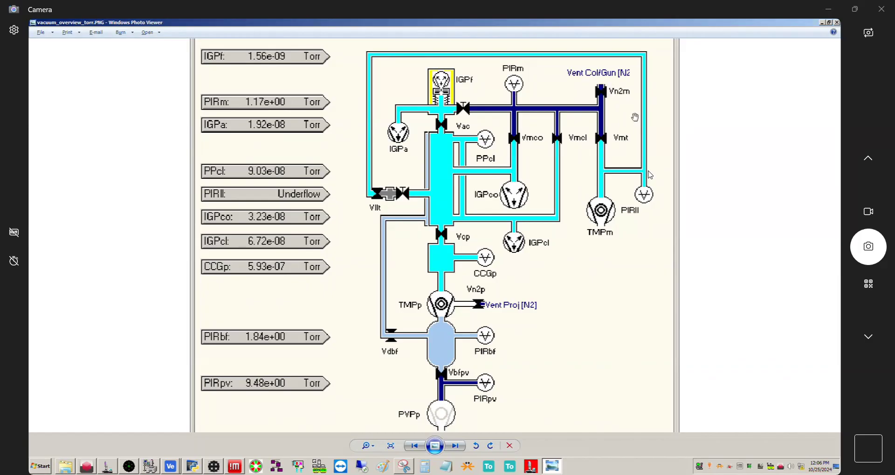
mouse_move(584, 244)
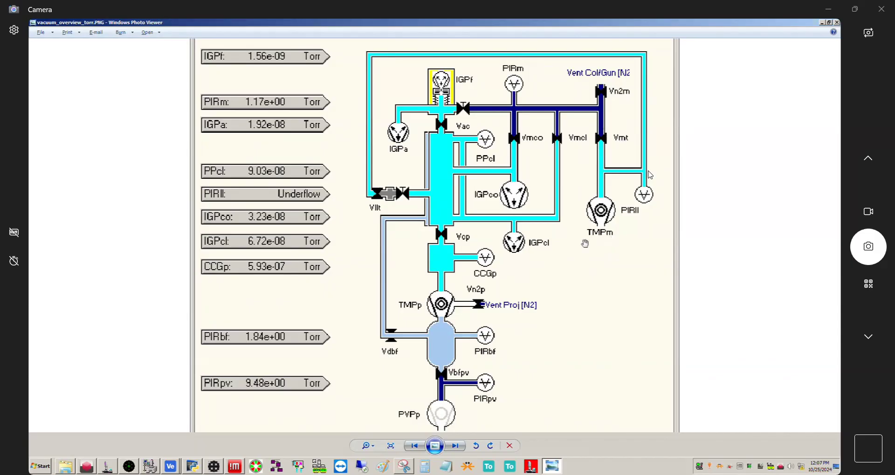
mouse_move(589, 254)
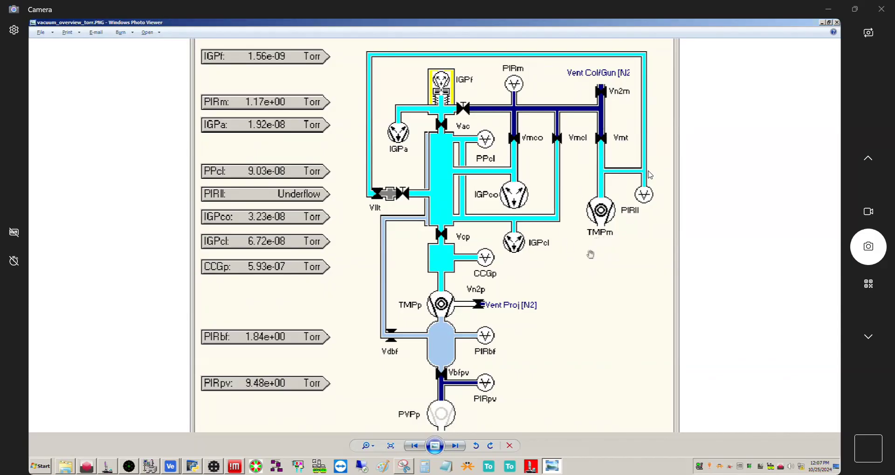
mouse_move(623, 233)
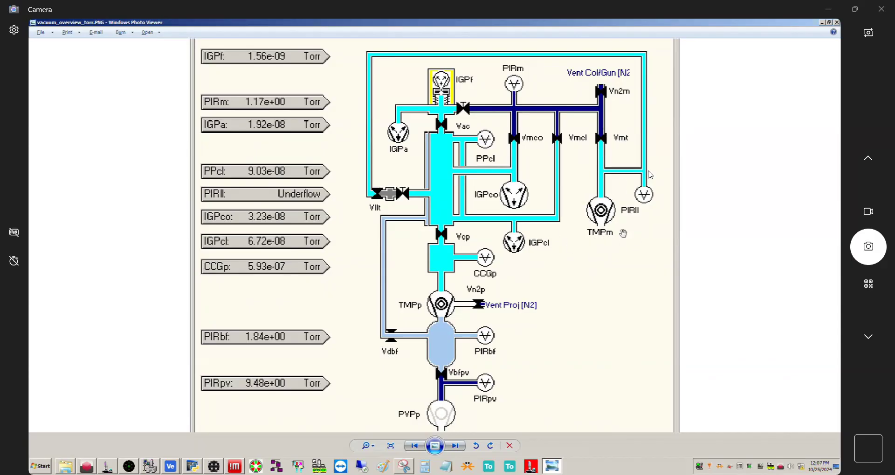
mouse_move(649, 175)
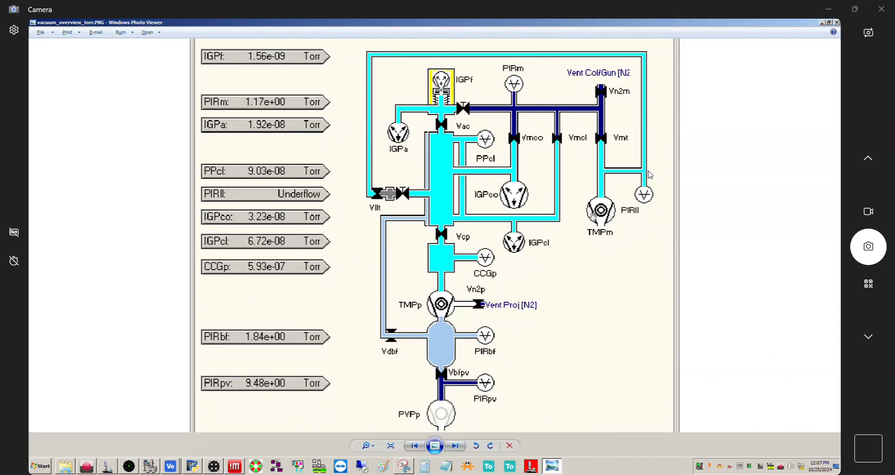
mouse_move(595, 229)
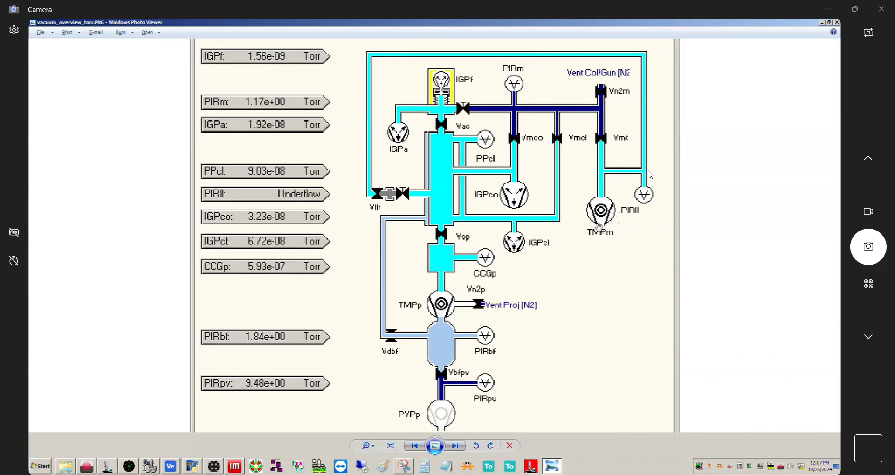
mouse_move(584, 237)
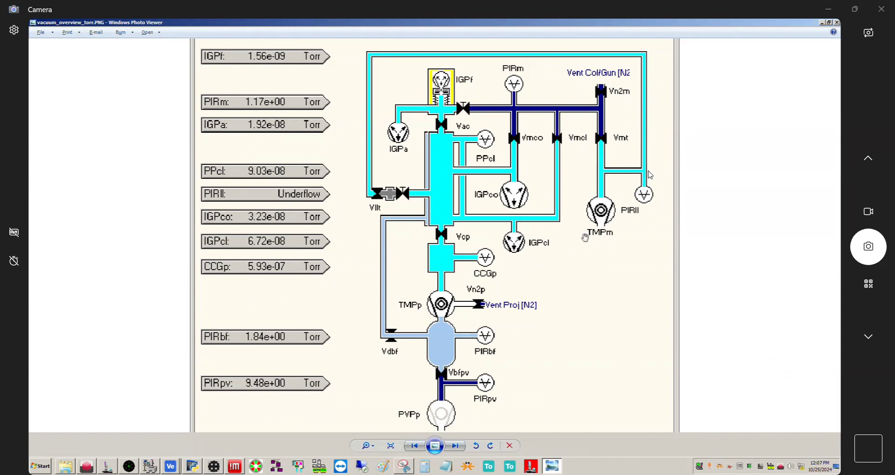
mouse_move(613, 233)
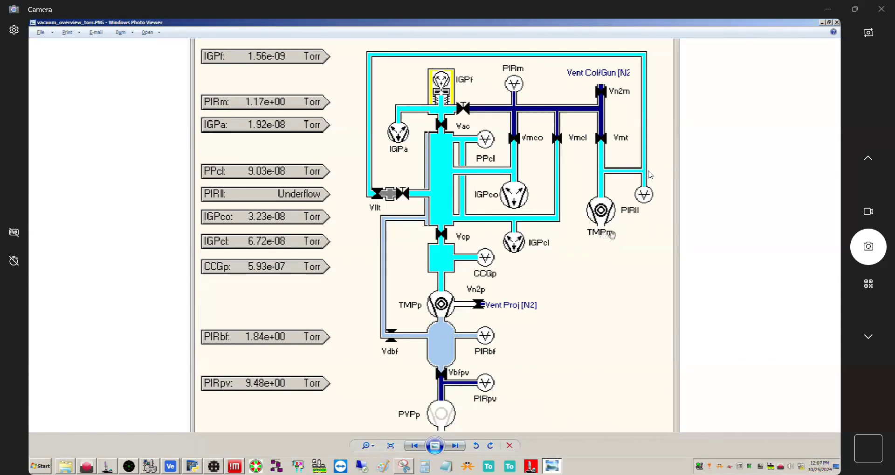
mouse_move(595, 294)
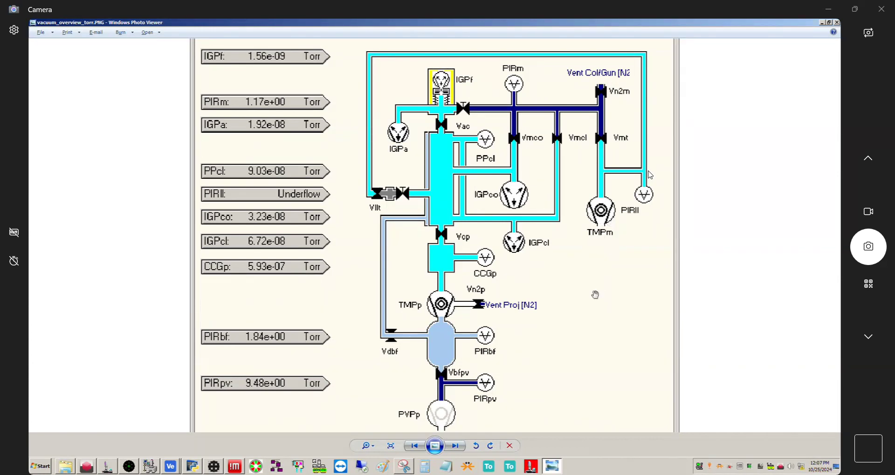
mouse_move(624, 219)
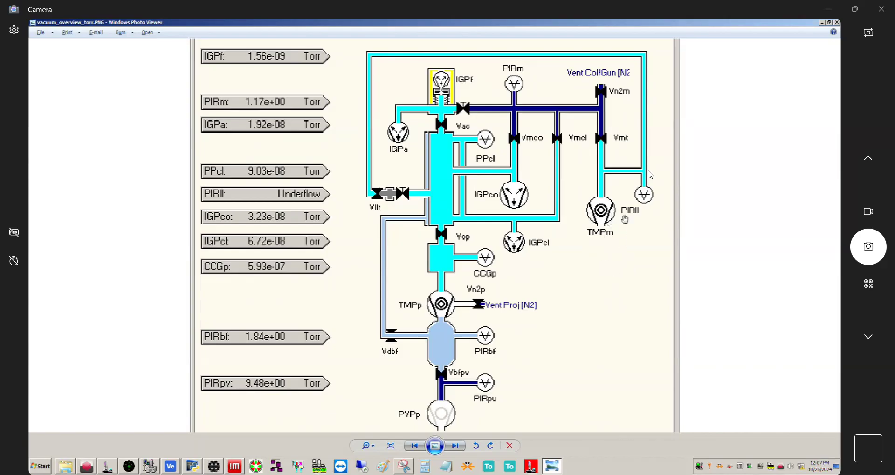
mouse_move(636, 199)
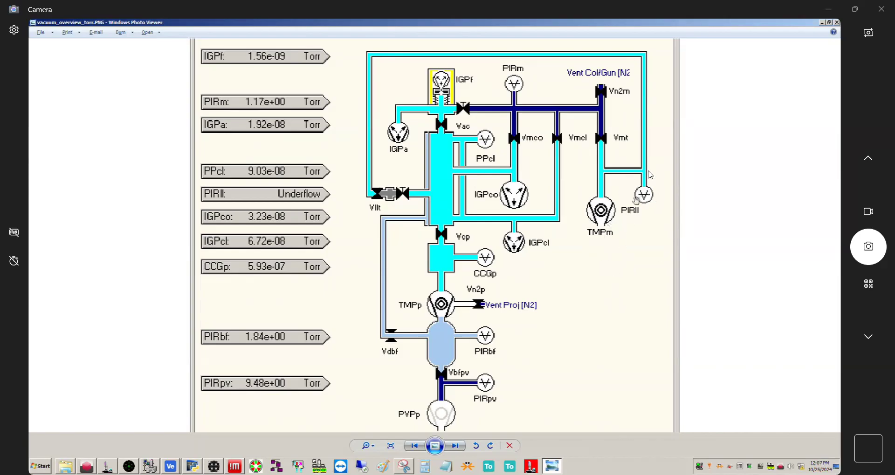
mouse_move(637, 212)
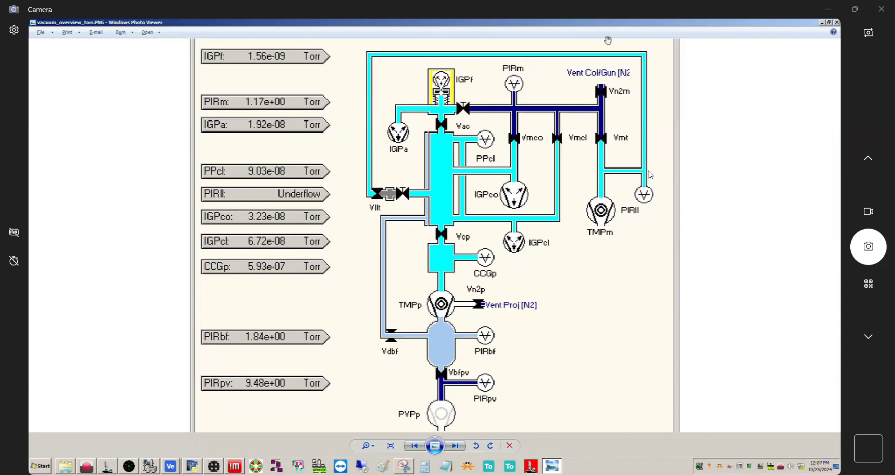
mouse_move(368, 225)
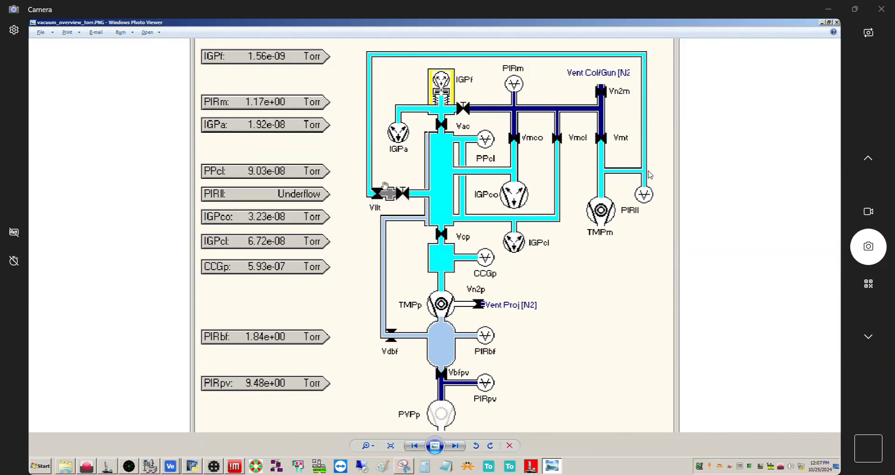
mouse_move(406, 197)
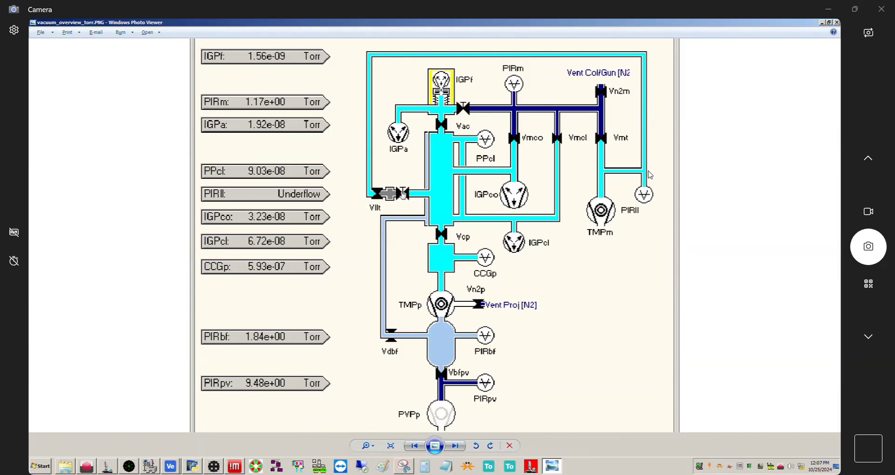
mouse_move(445, 194)
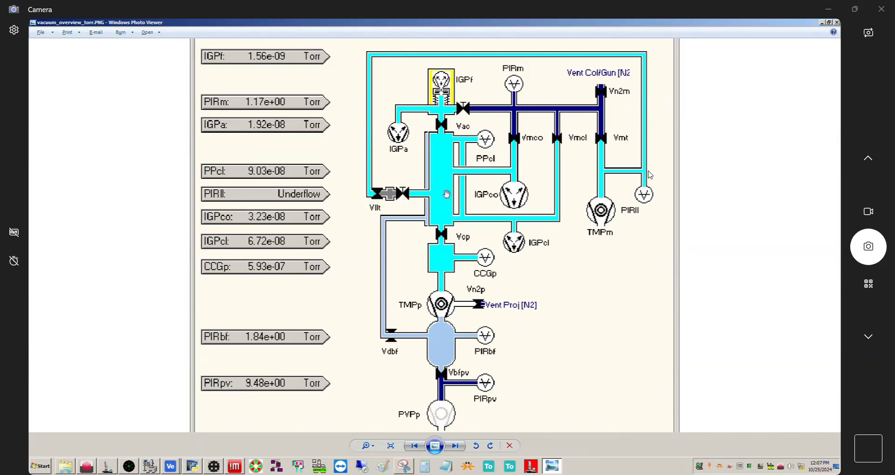
mouse_move(588, 310)
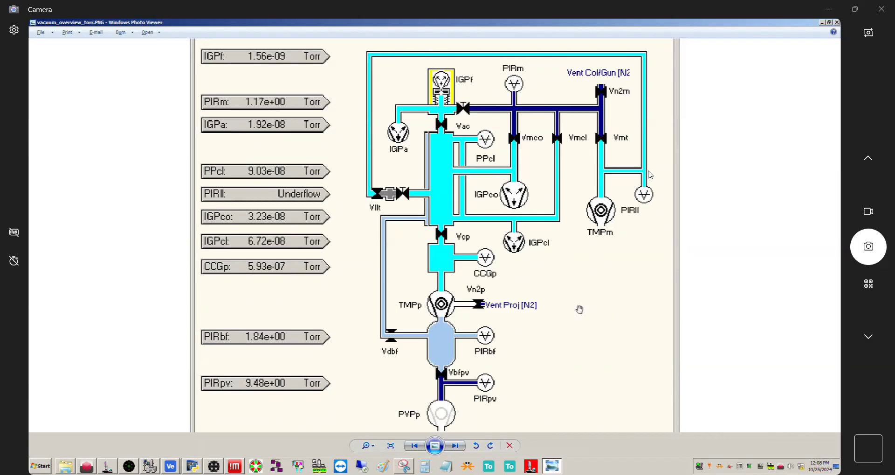
mouse_move(572, 308)
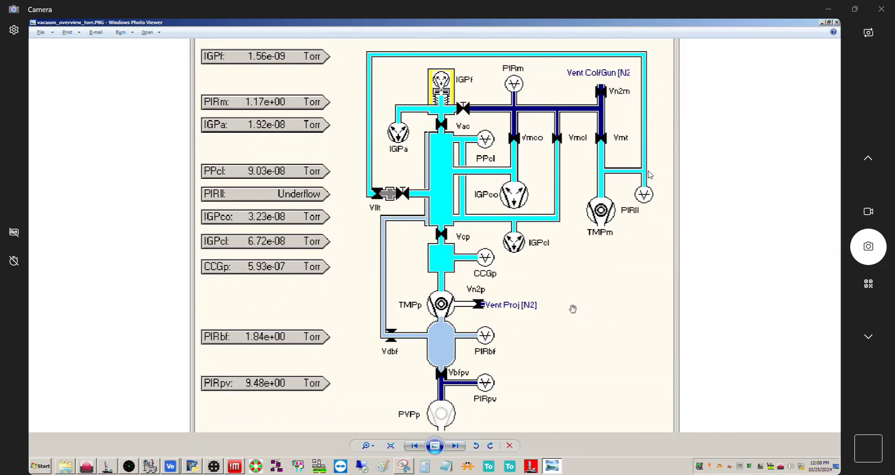
mouse_move(440, 330)
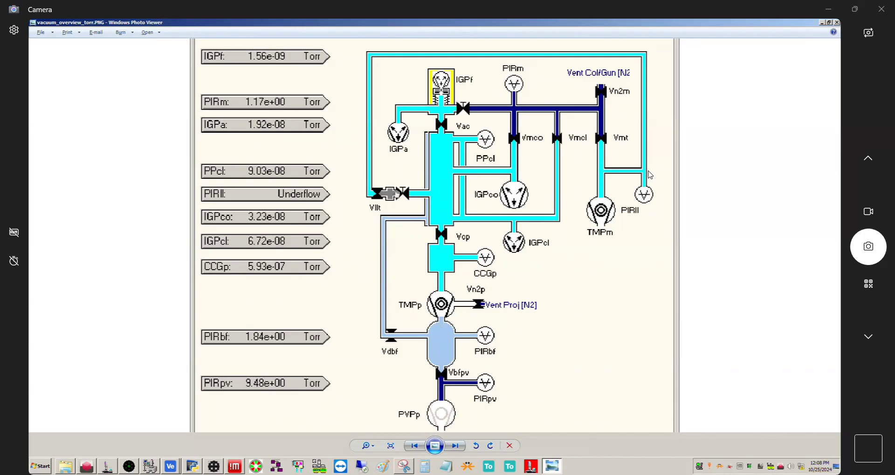
mouse_move(516, 326)
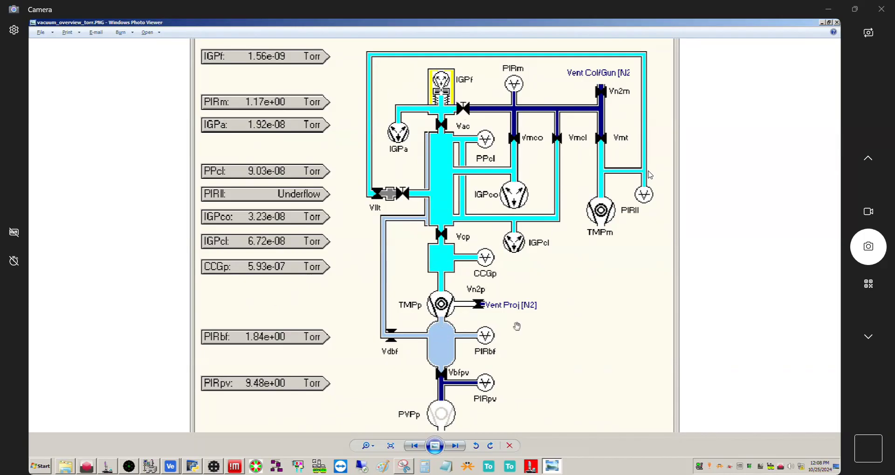
mouse_move(573, 340)
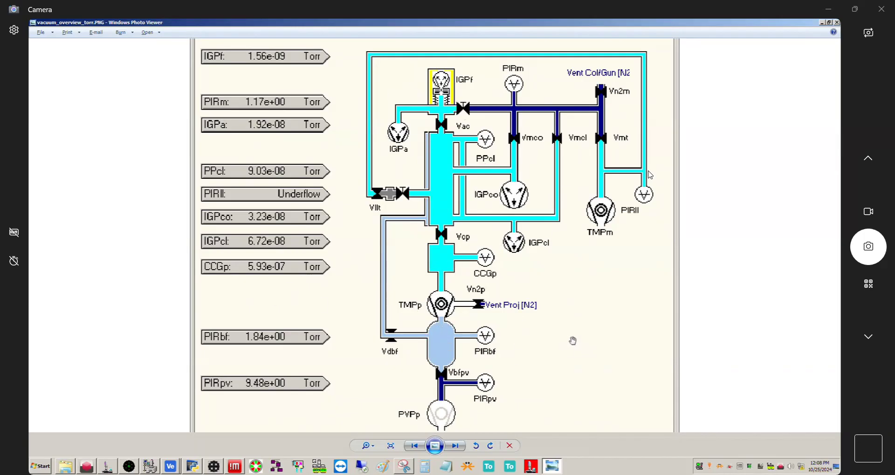
mouse_move(82, 438)
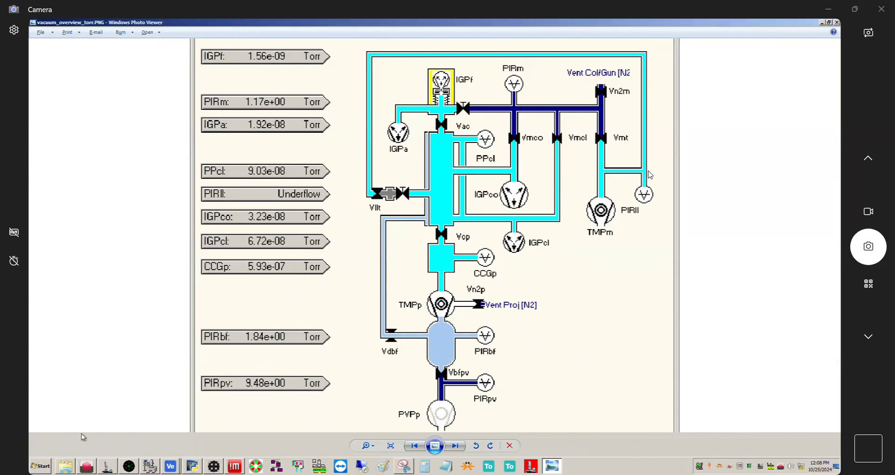